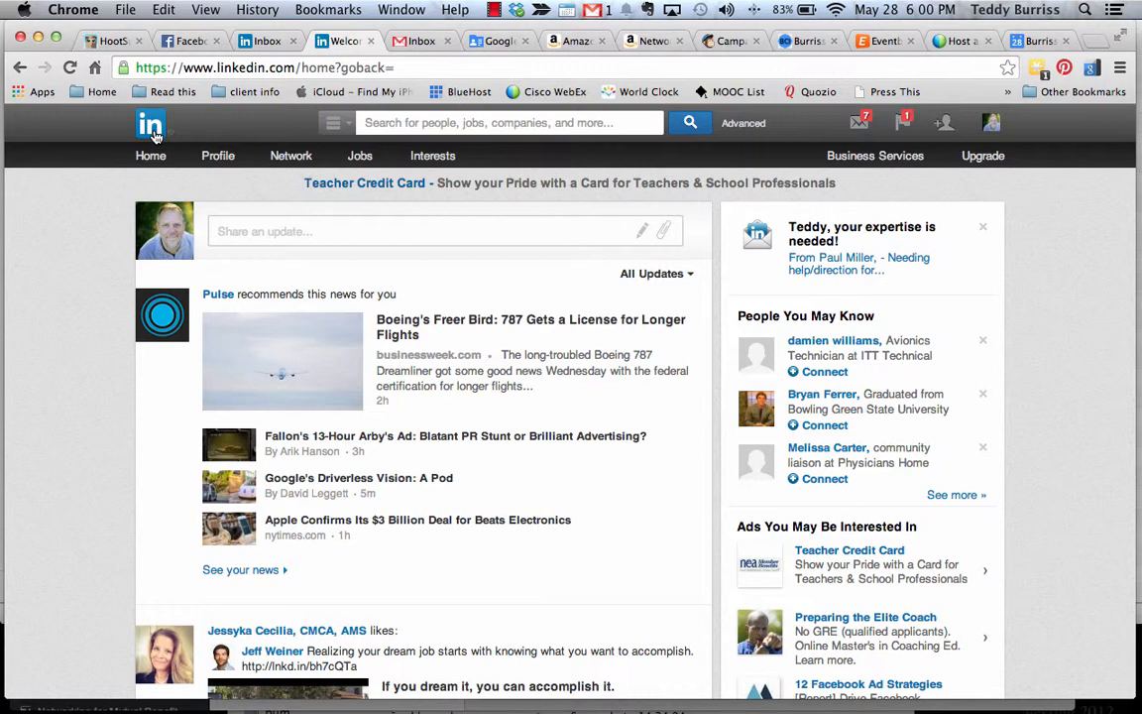
# - Open your own profile in Edit Profile mode from the Profile menu
pyautogui.click(218, 155)
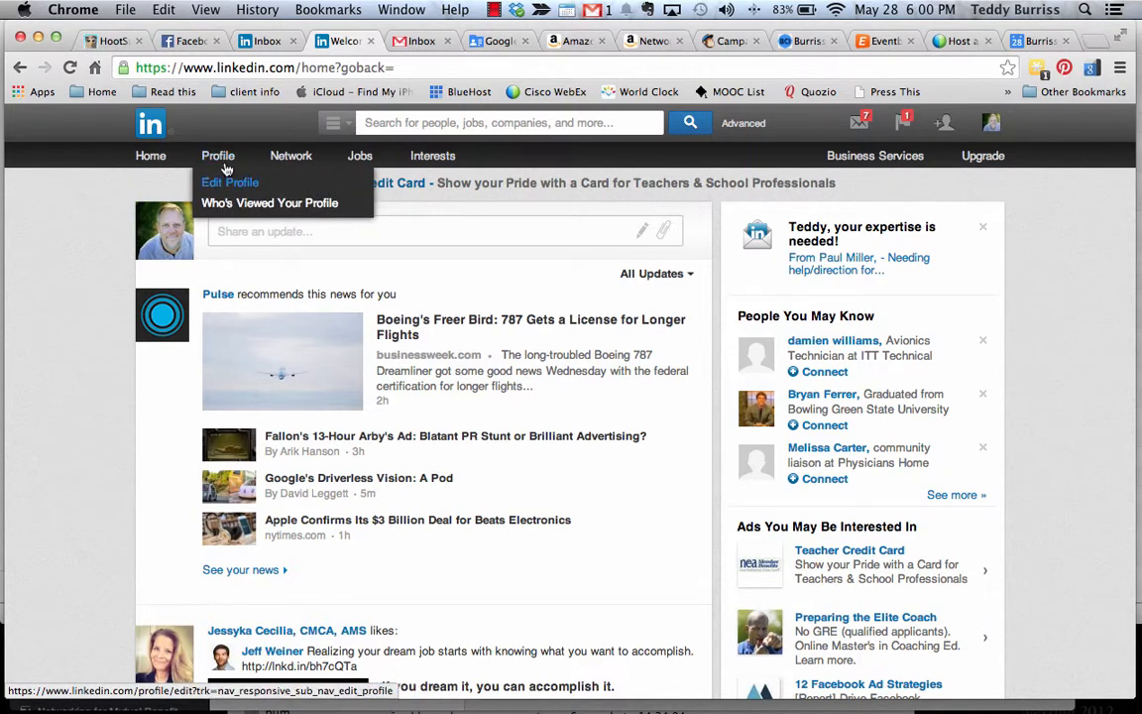
pyautogui.click(230, 183)
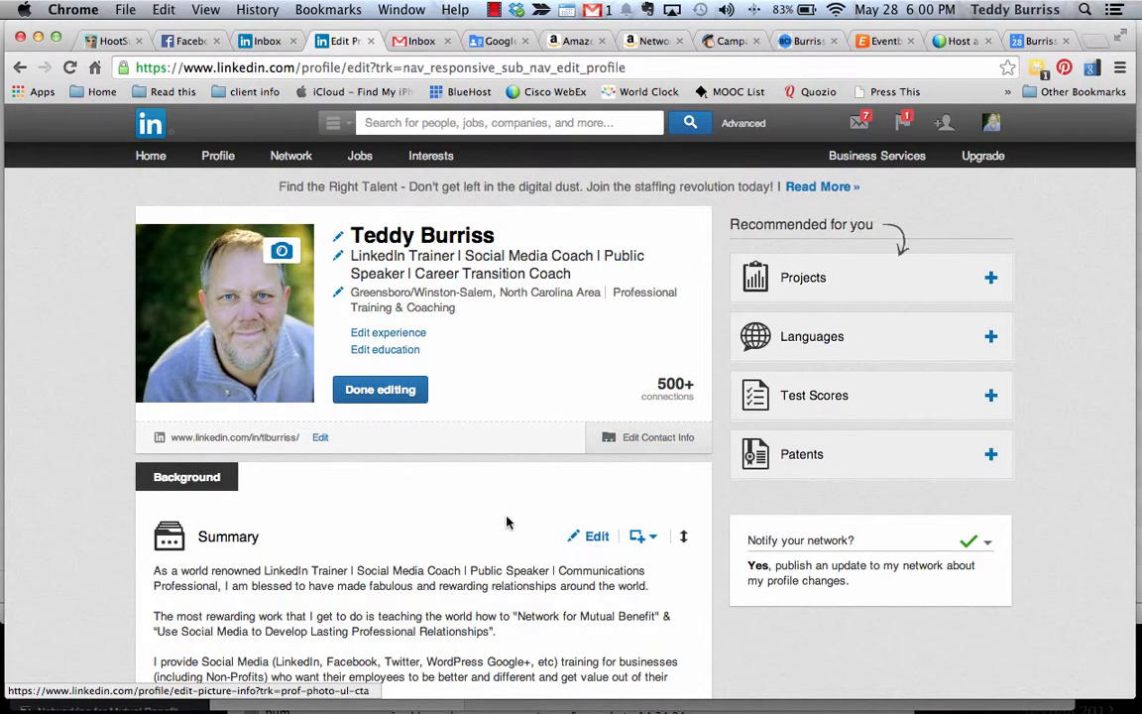
# - Scroll the Edit Profile page past Experience and Organizations down to the Recommendations bar
pyautogui.scroll(-3)
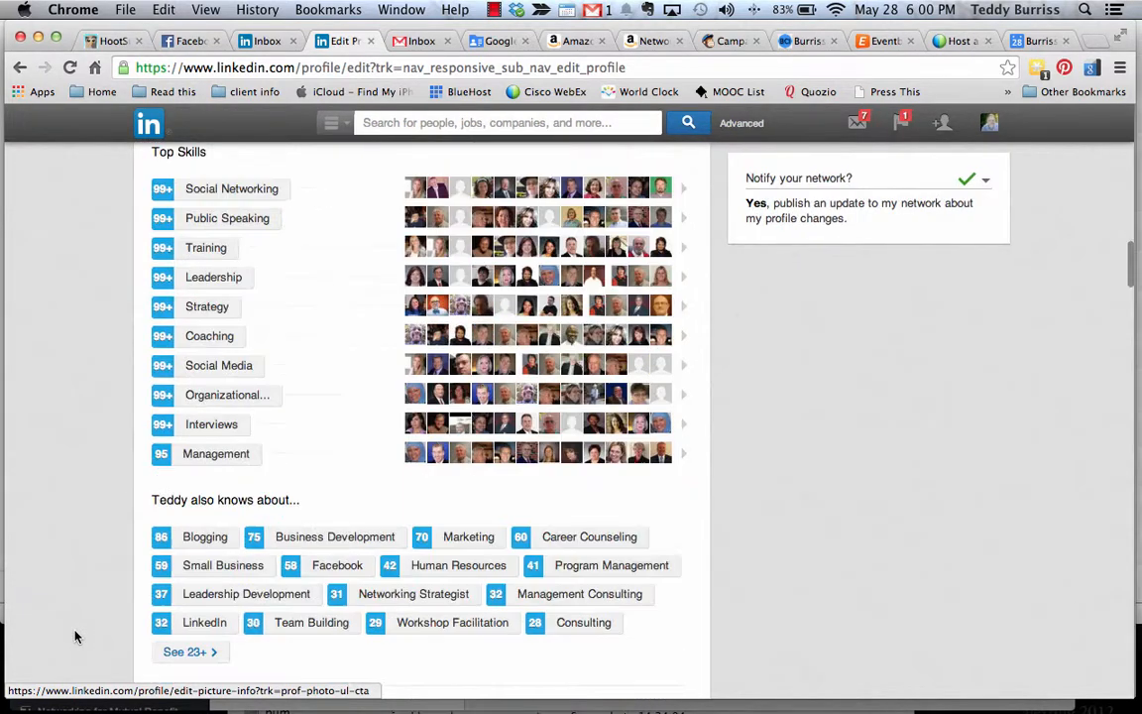
pyautogui.scroll(3)
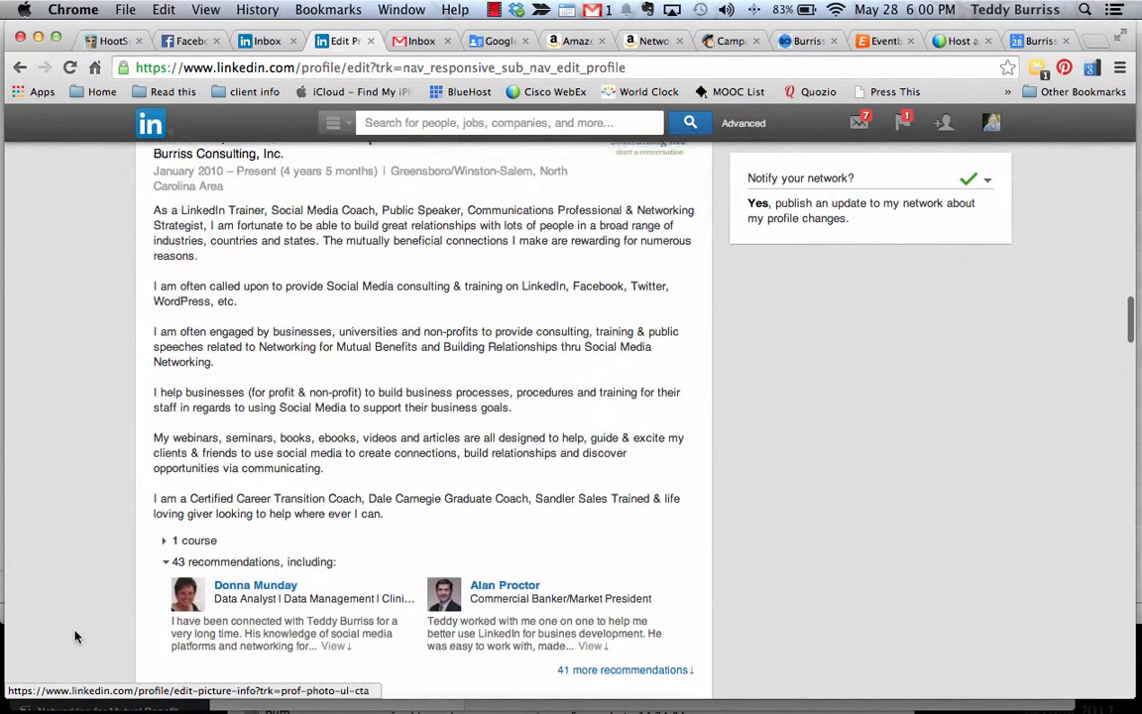
pyautogui.scroll(3)
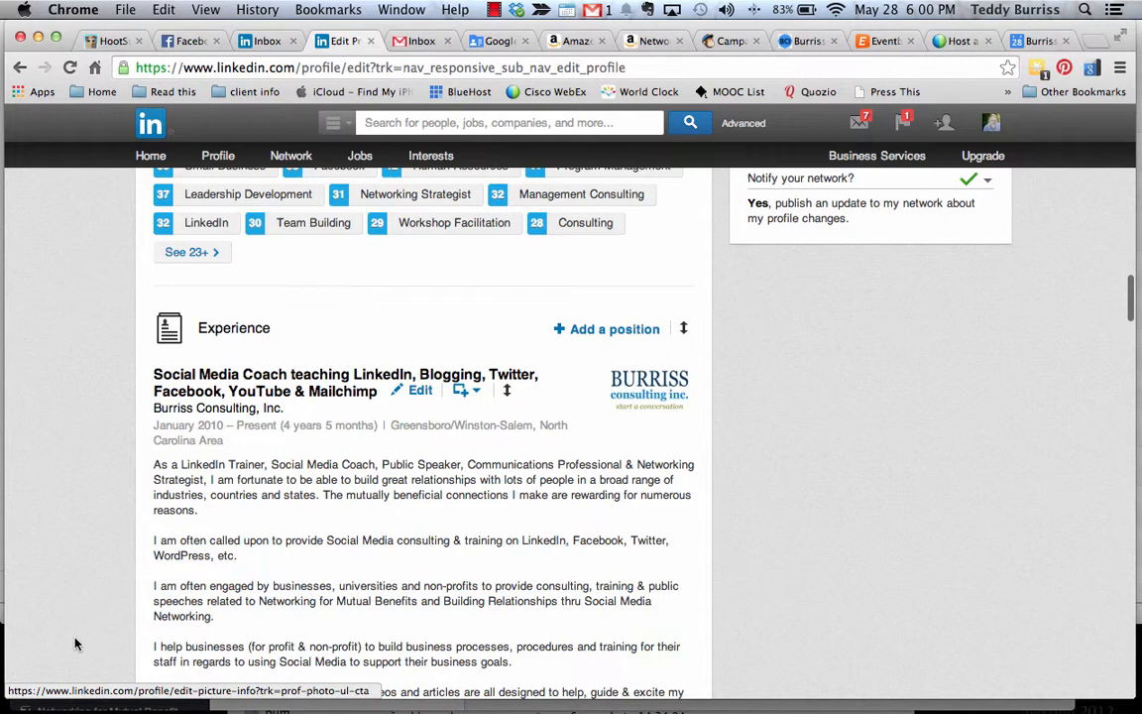
pyautogui.scroll(-3)
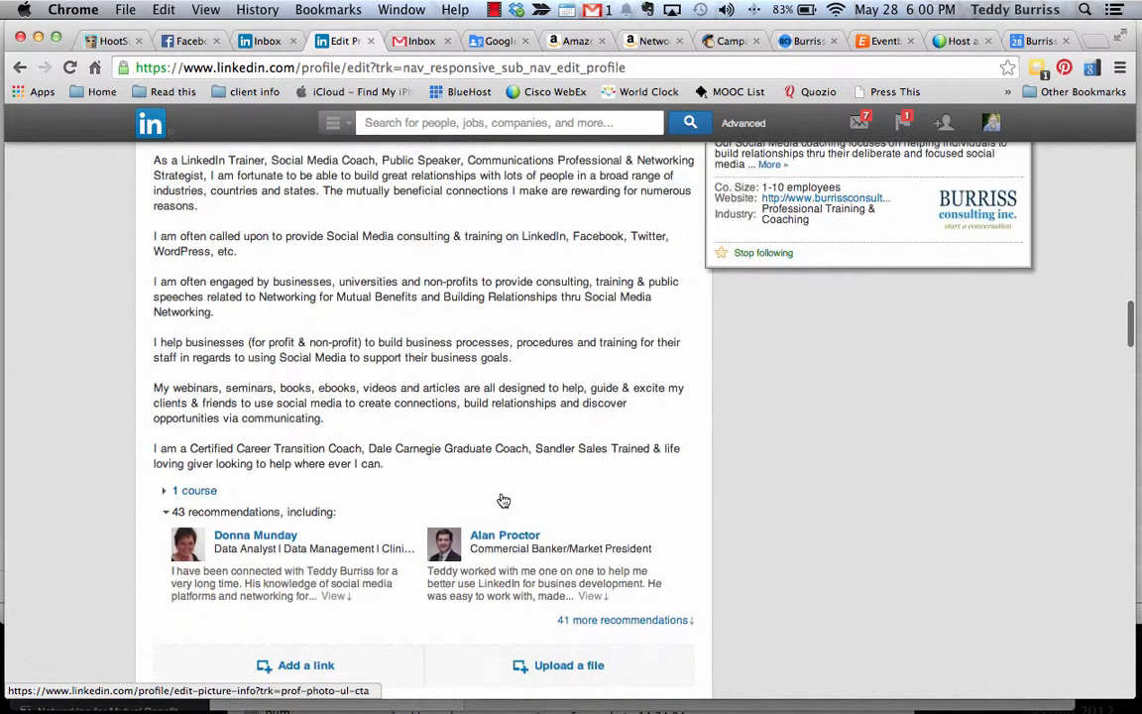
pyautogui.scroll(-3)
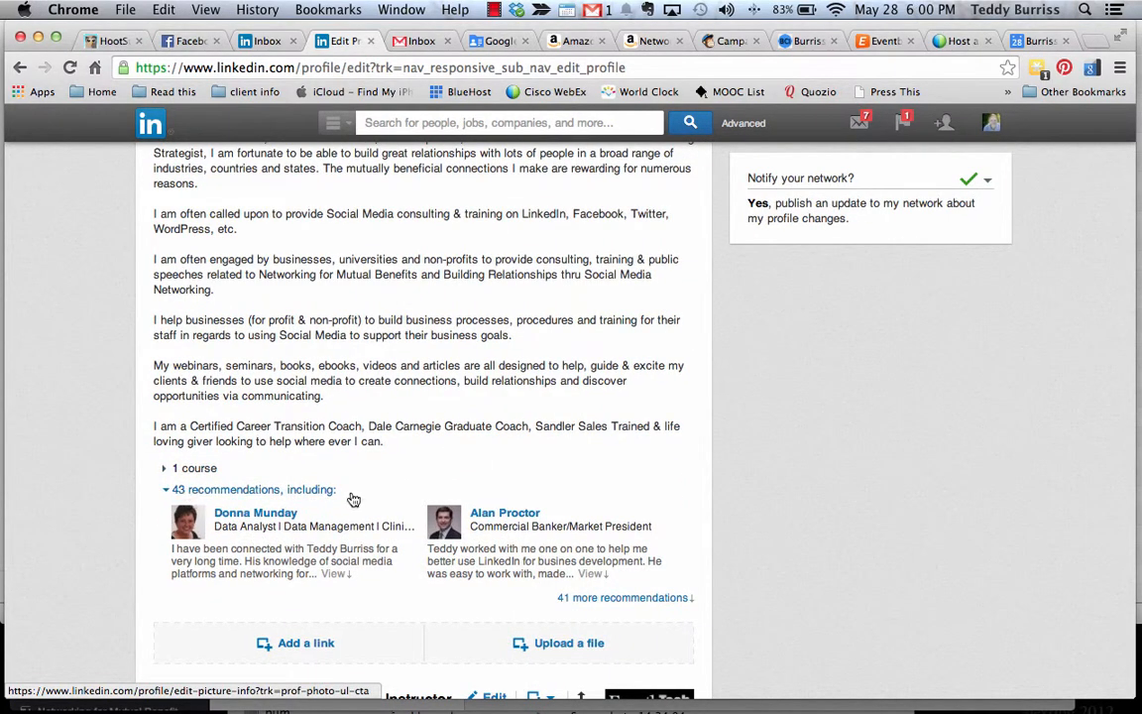
pyautogui.scroll(-3)
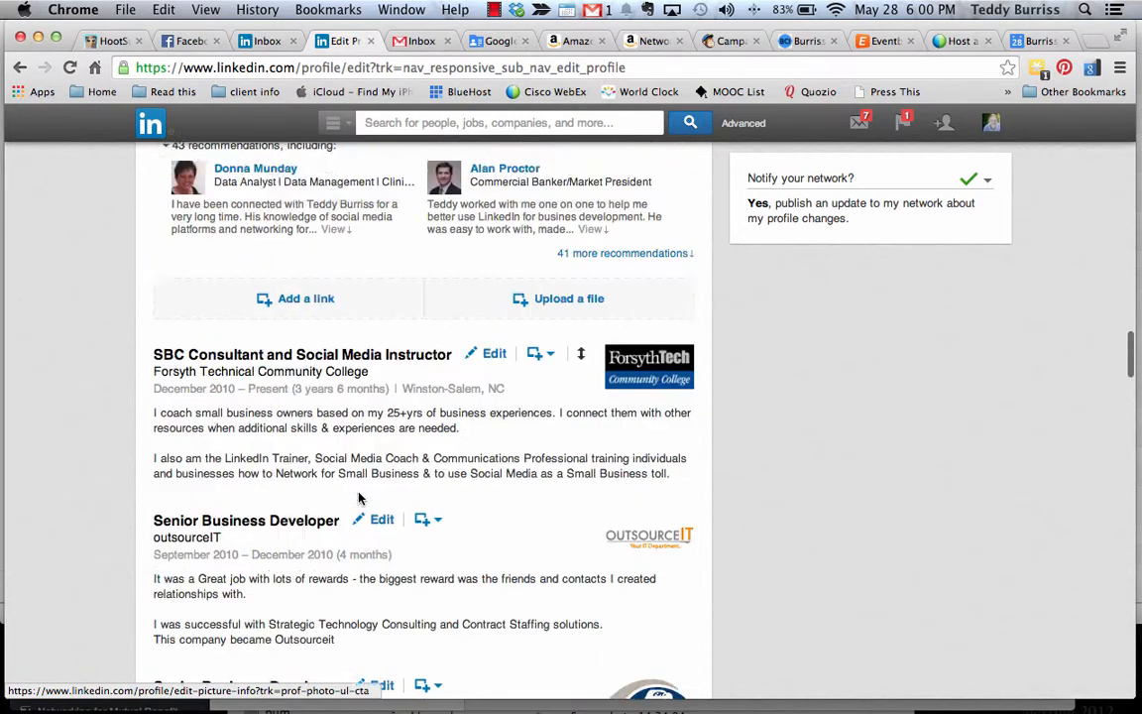
pyautogui.scroll(-3)
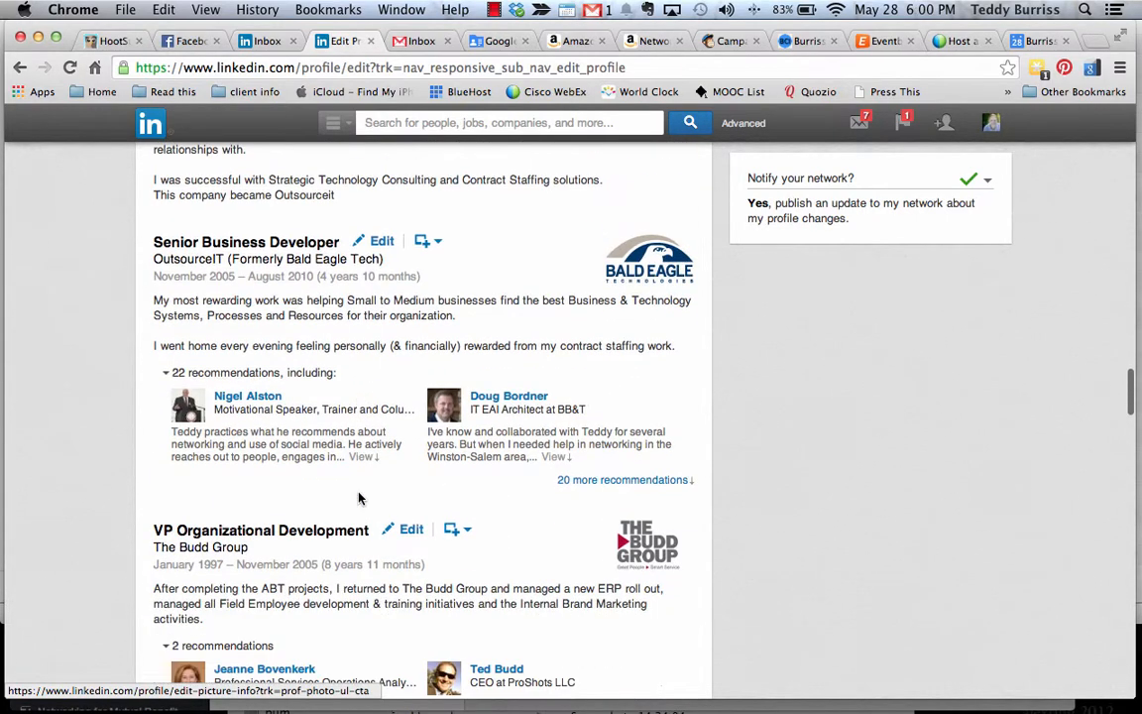
pyautogui.moveTo(373, 361)
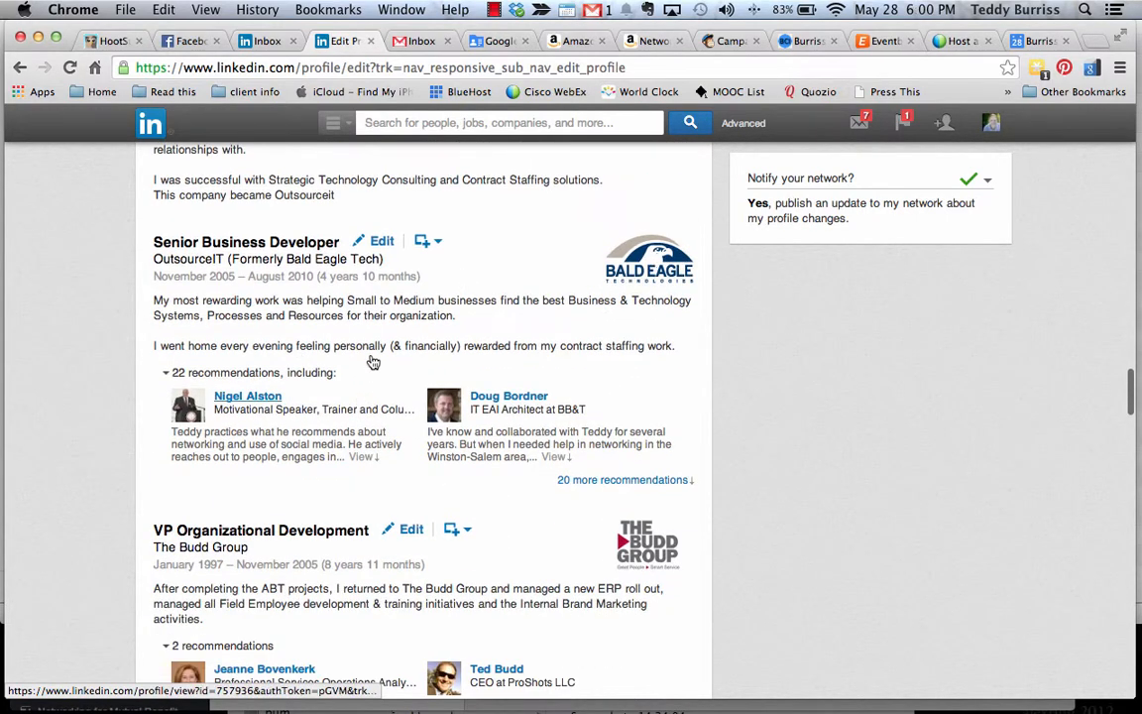
pyautogui.moveTo(387, 353)
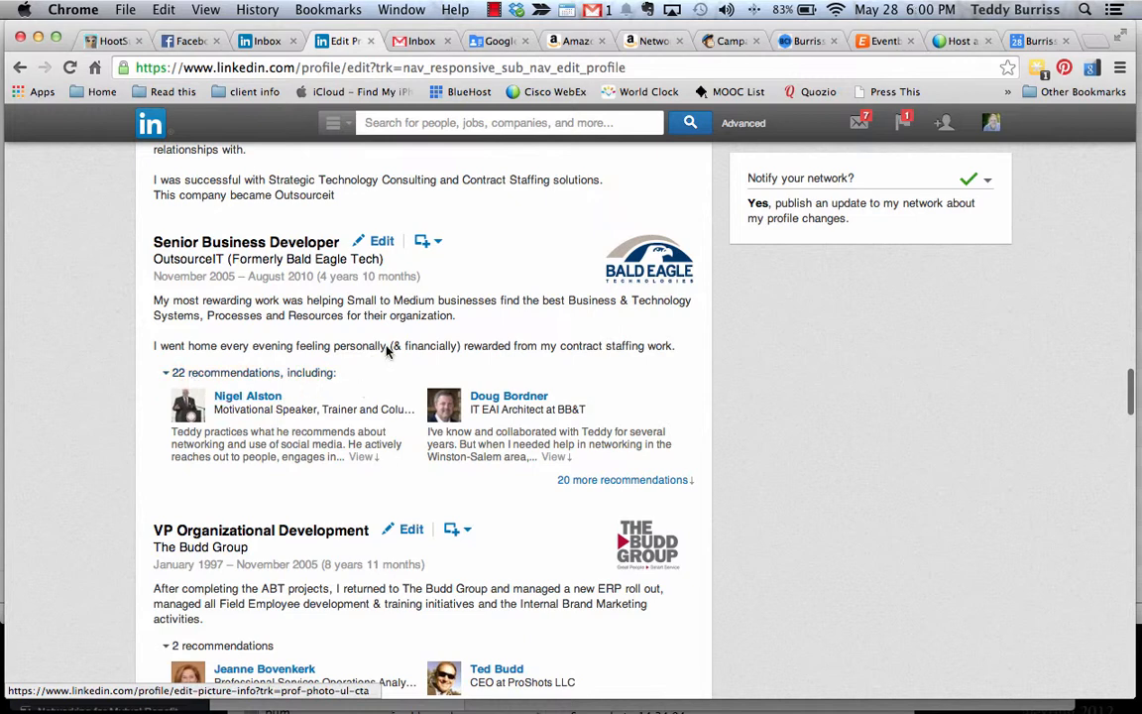
pyautogui.moveTo(518, 407)
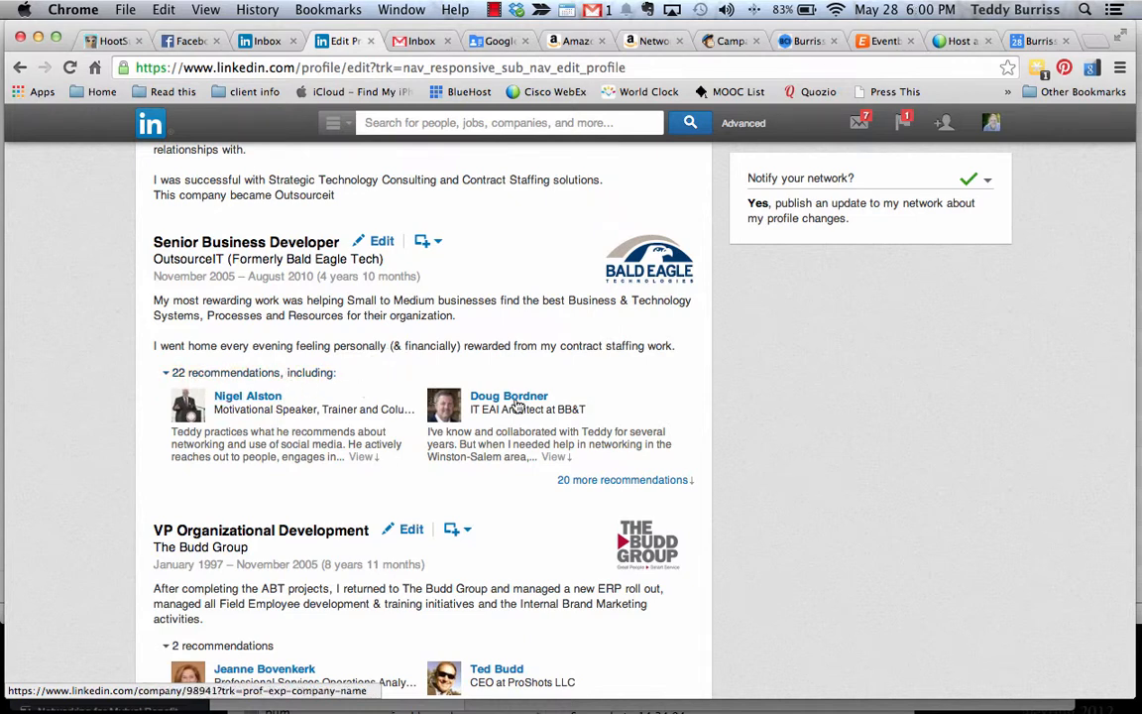
pyautogui.moveTo(552, 297)
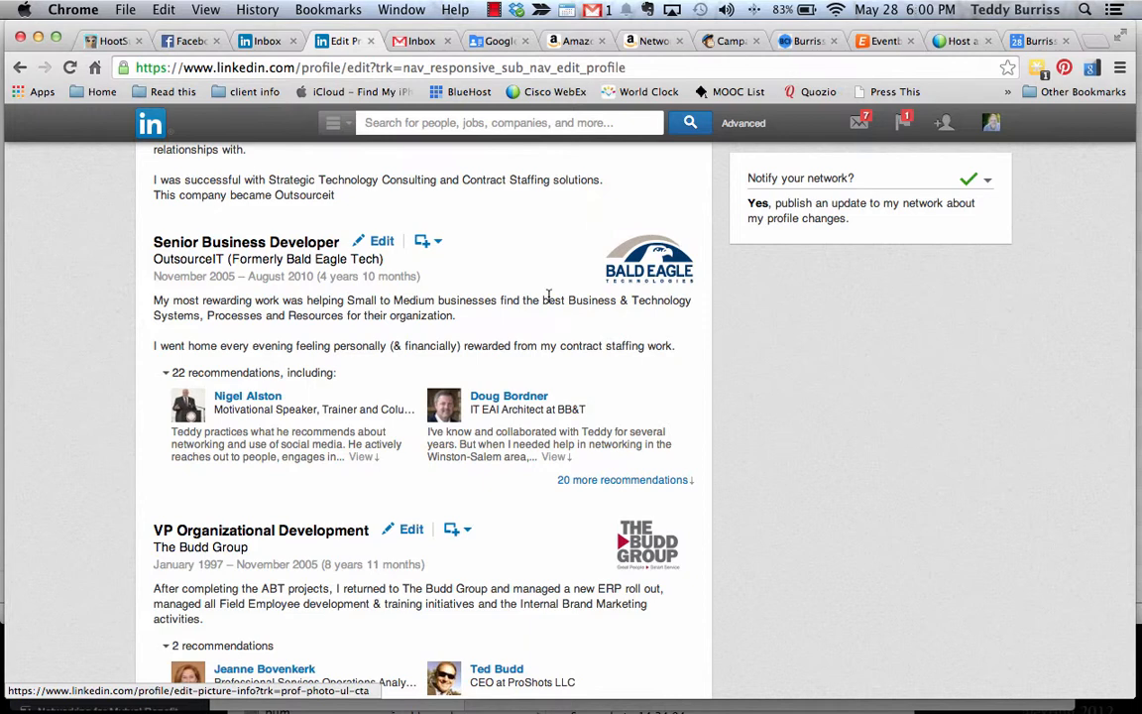
pyautogui.moveTo(551, 301)
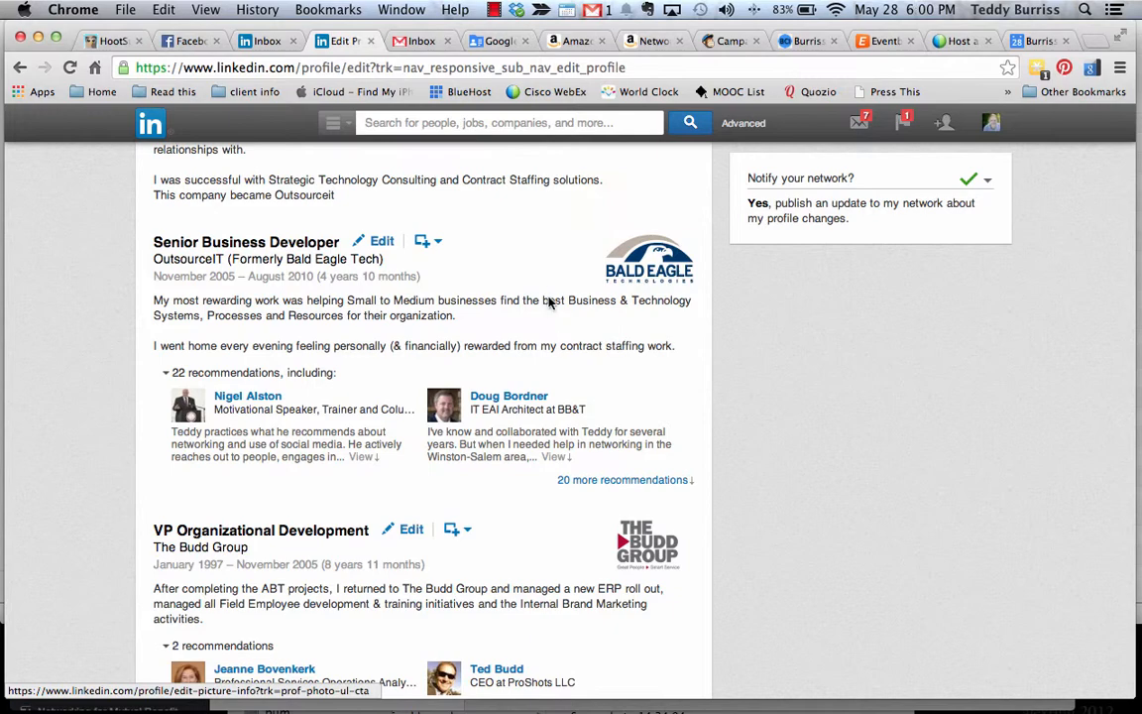
pyautogui.scroll(-3)
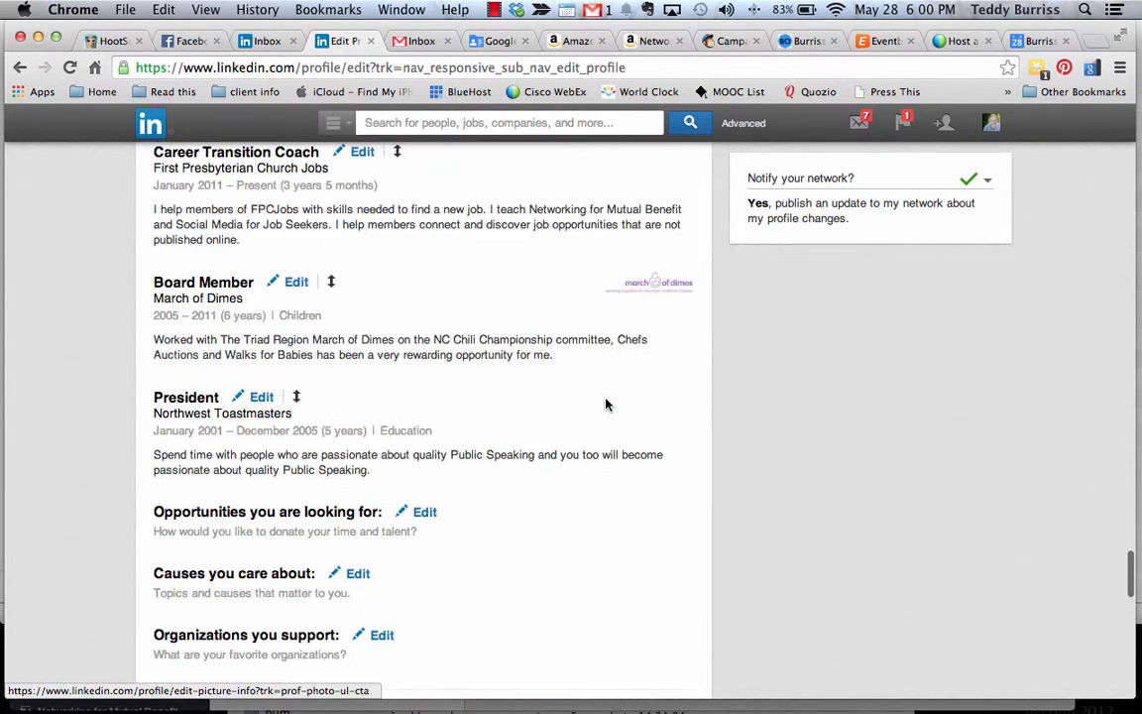
pyautogui.scroll(-3)
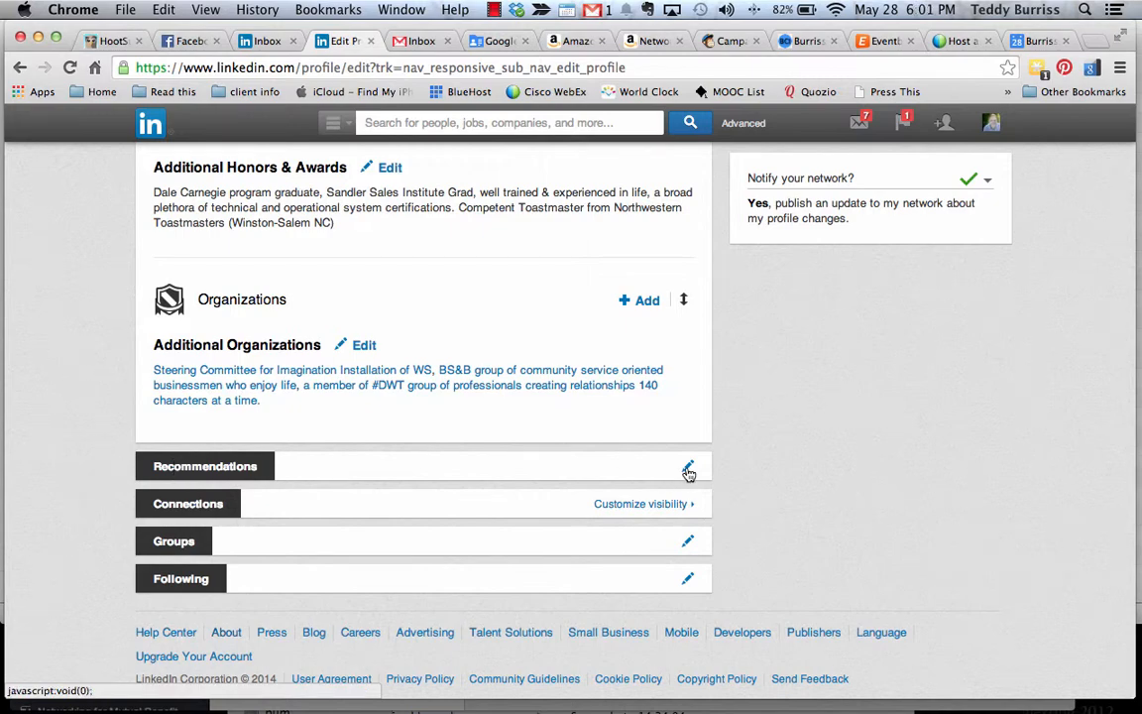
pyautogui.click(688, 466)
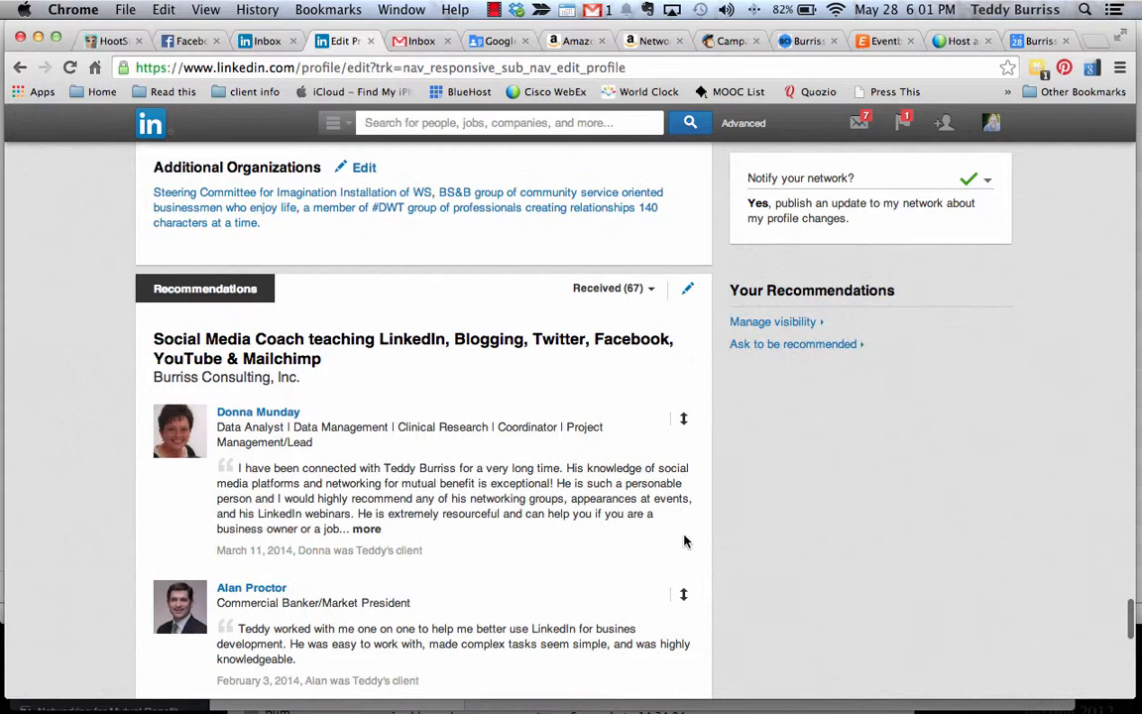
pyautogui.moveTo(440, 441)
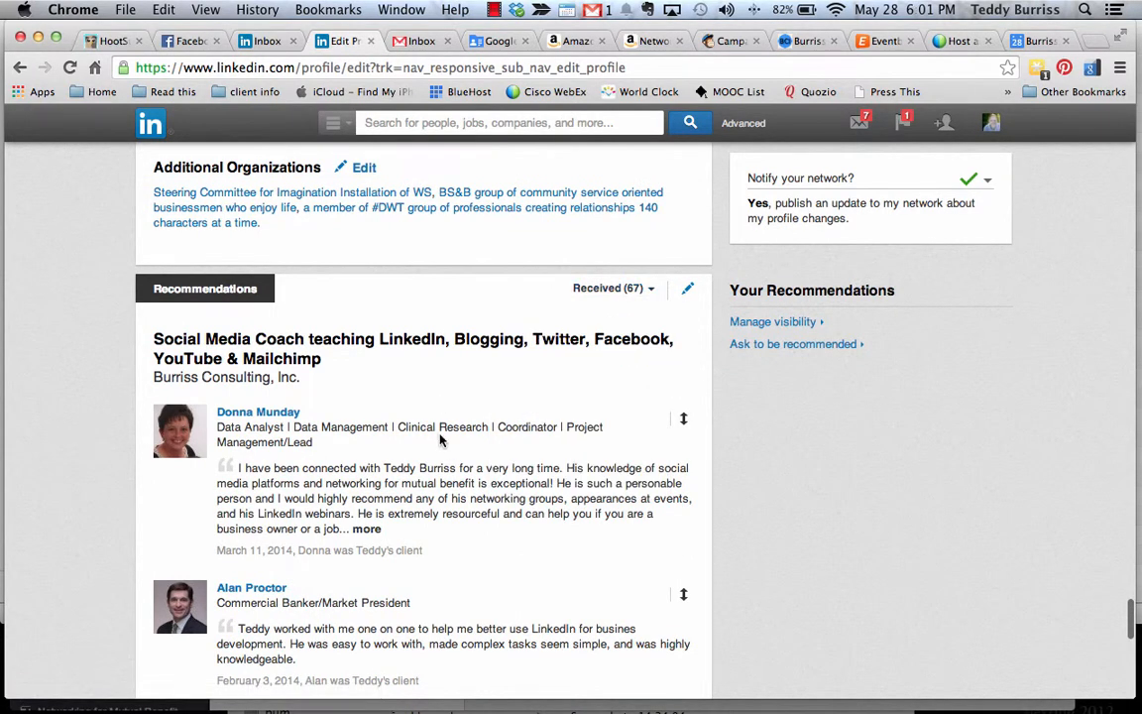
pyautogui.click(613, 287)
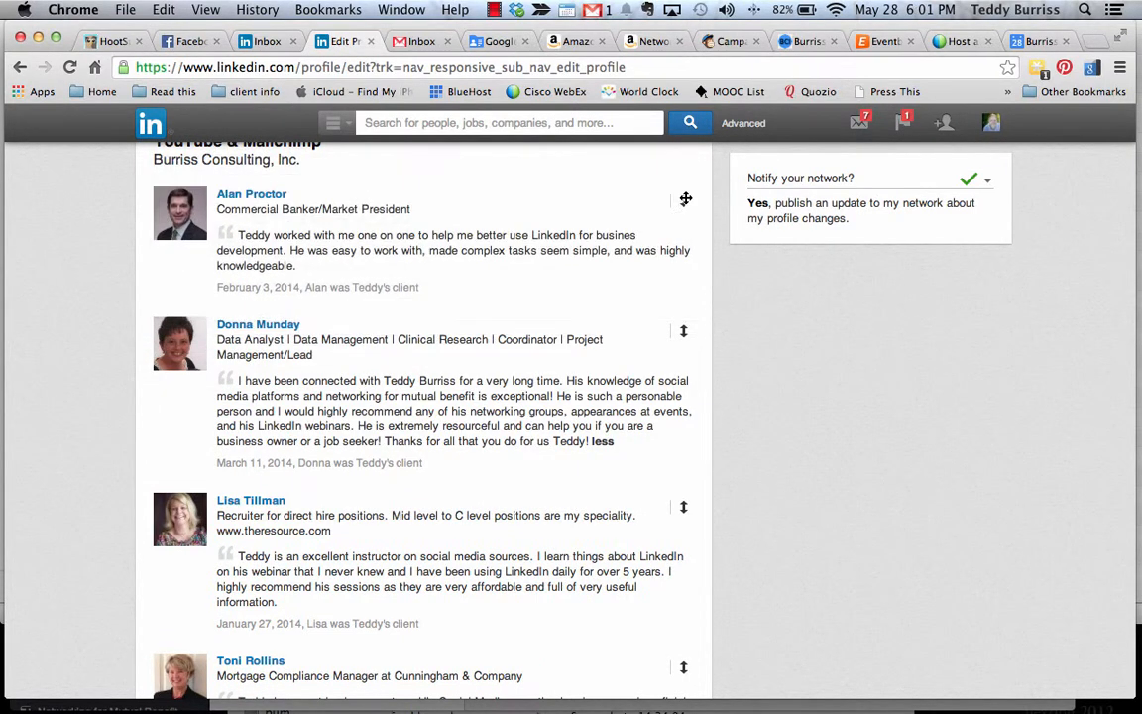
pyautogui.moveTo(543, 553)
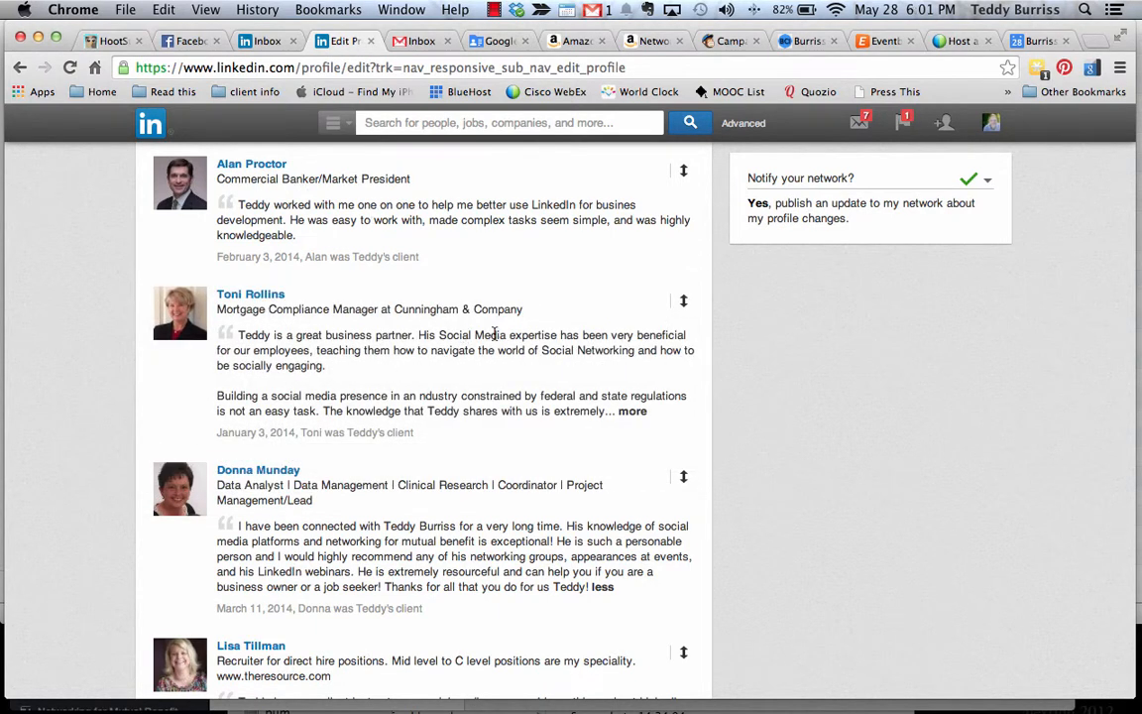
pyautogui.scroll(-3)
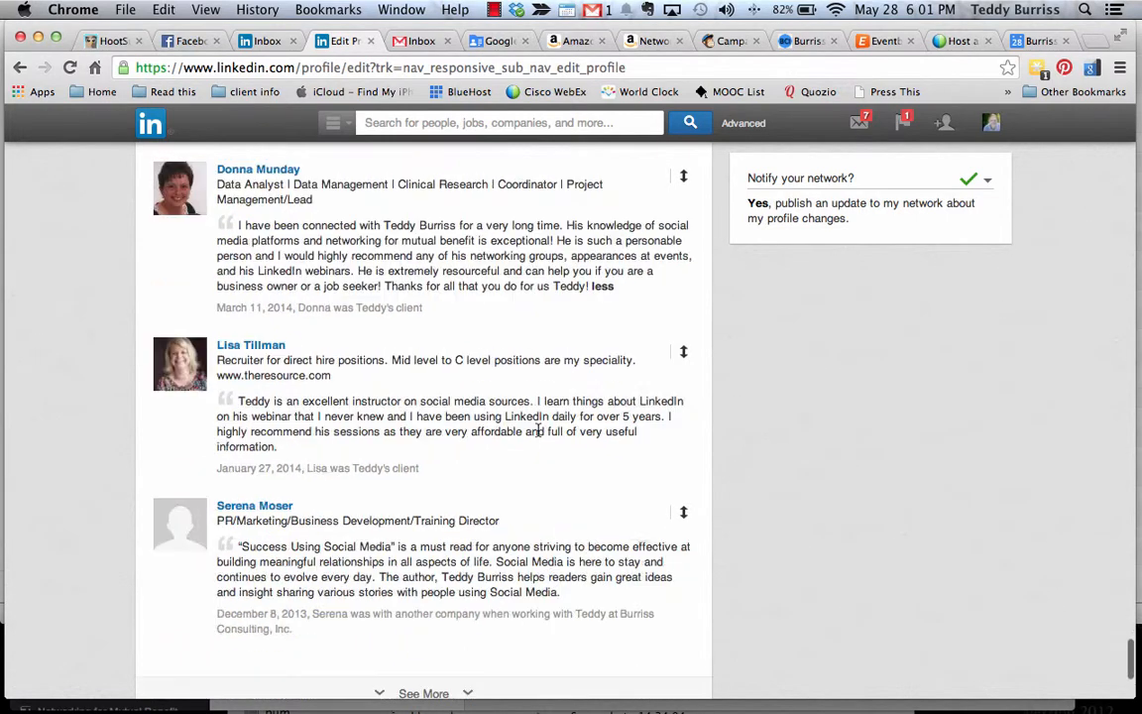
pyautogui.scroll(3)
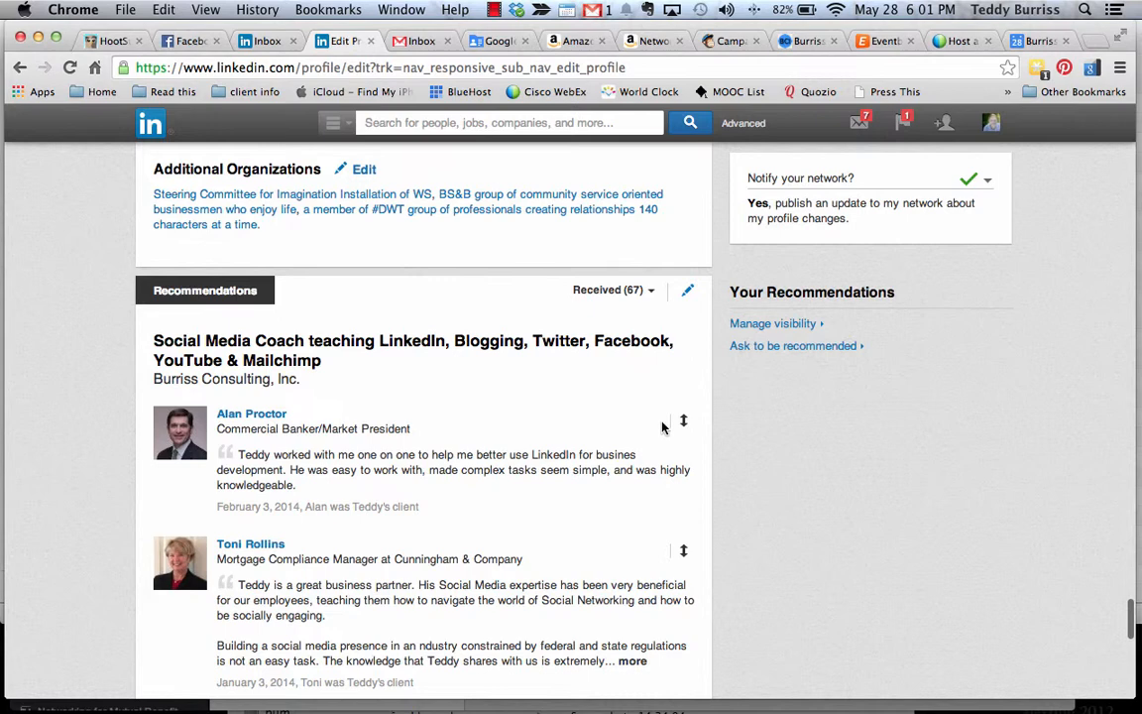
pyautogui.moveTo(559, 426)
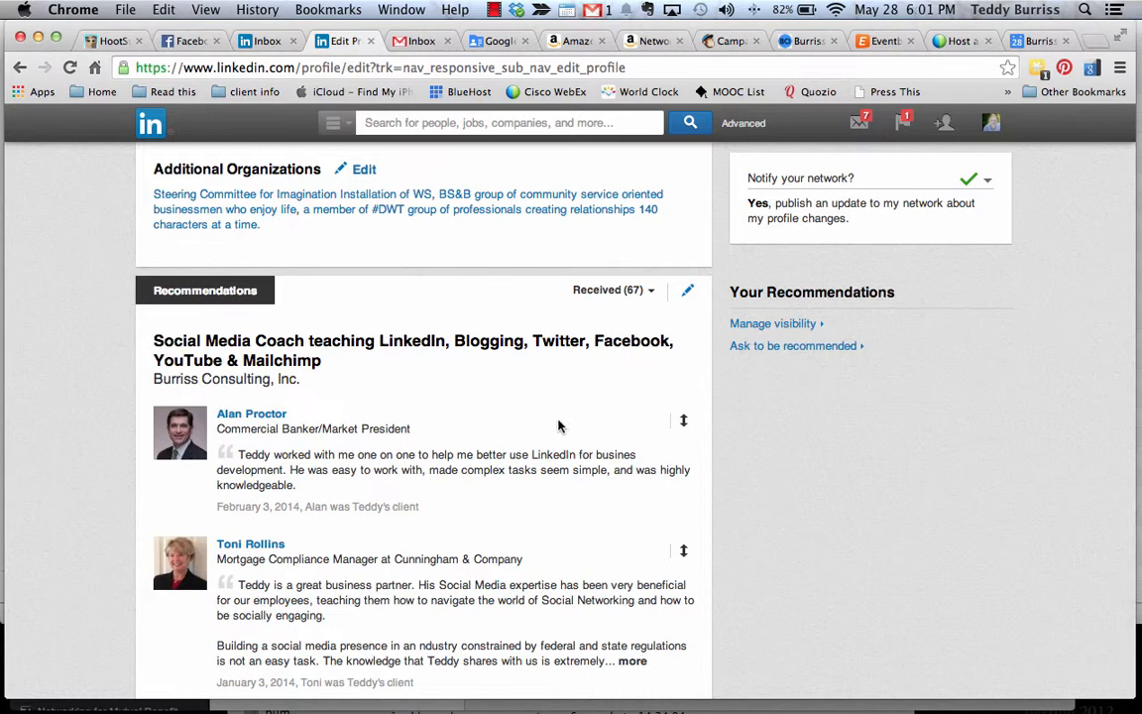
pyautogui.moveTo(794, 345)
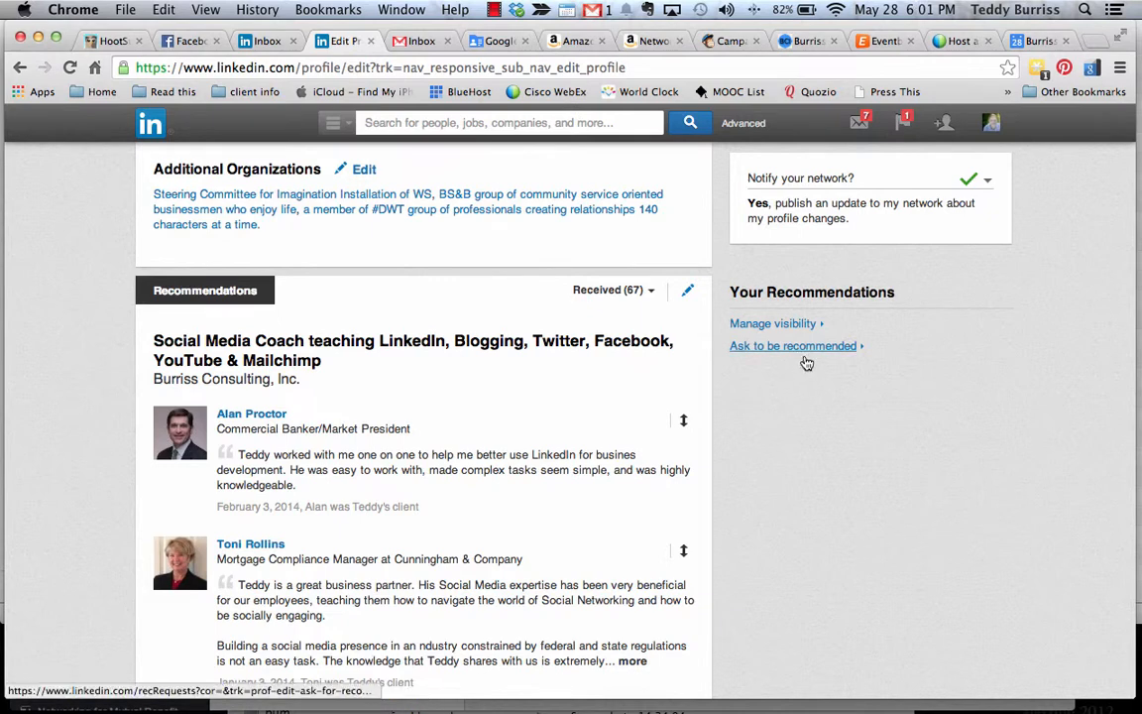
pyautogui.moveTo(811, 353)
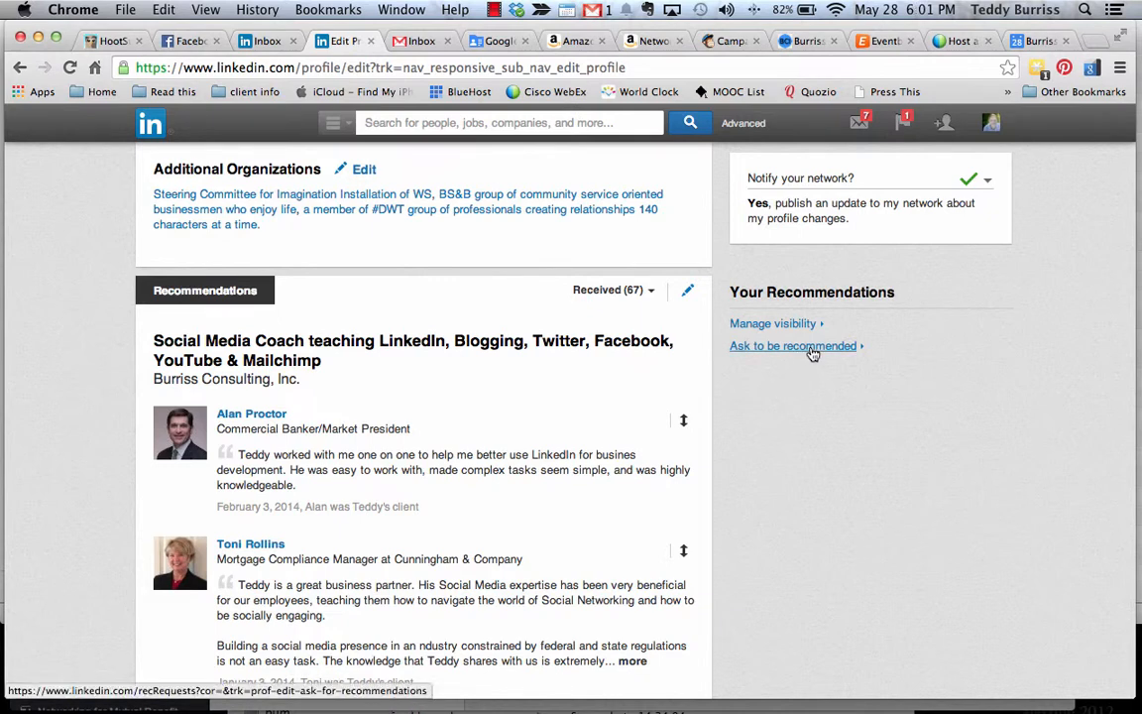
pyautogui.moveTo(789, 318)
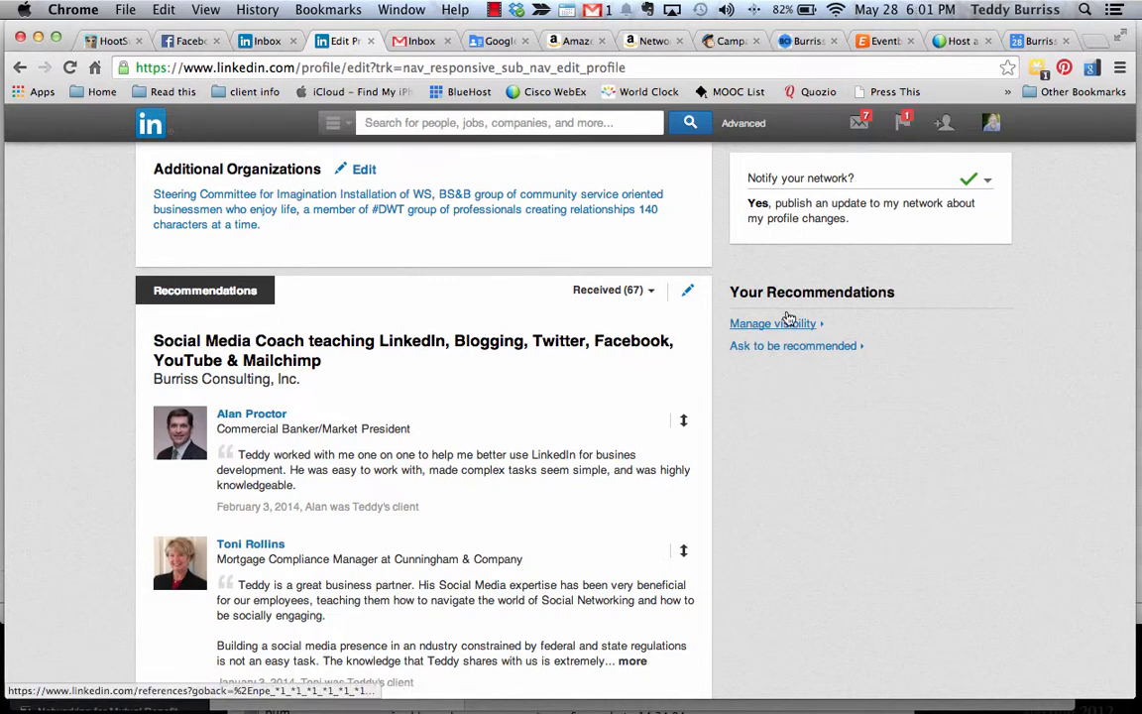
pyautogui.moveTo(774, 323)
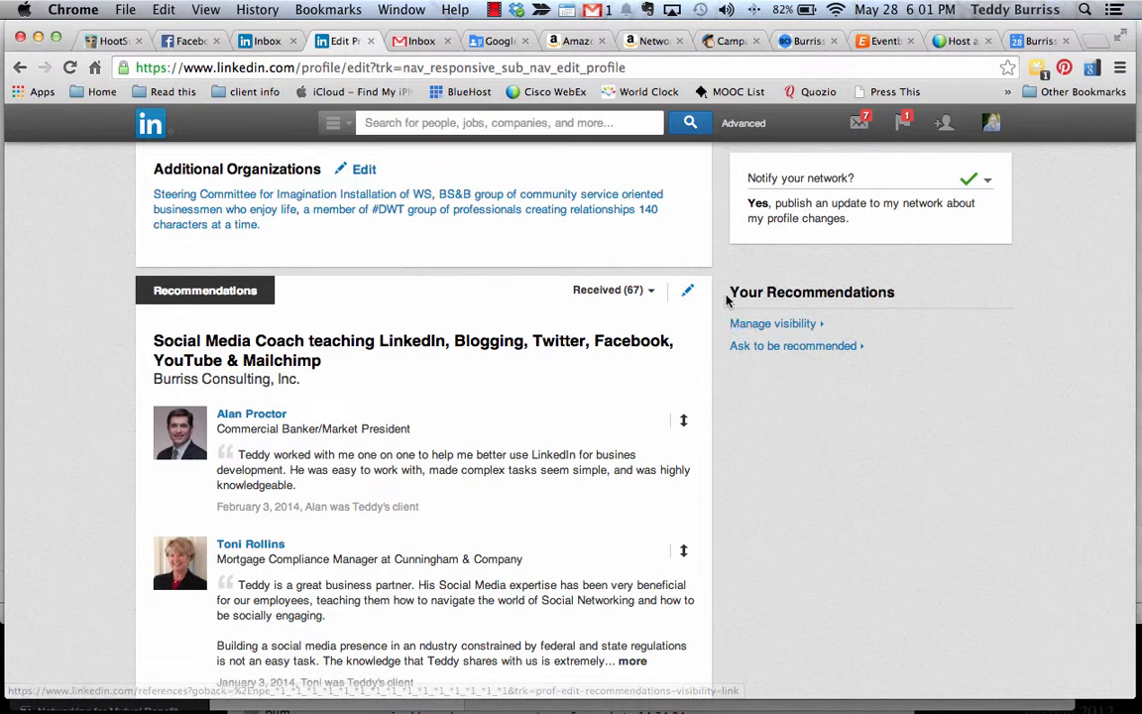
pyautogui.moveTo(766, 323)
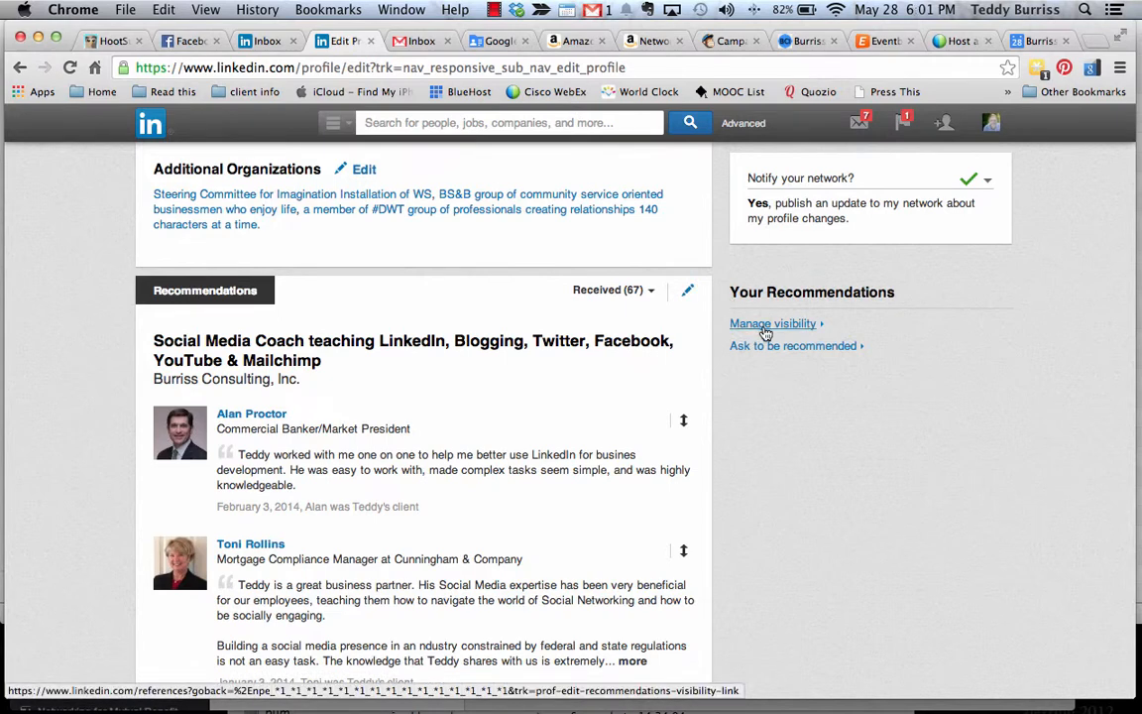
# - Reach the manage-recommendations list for the Social Media Coach position
pyautogui.click(773, 323)
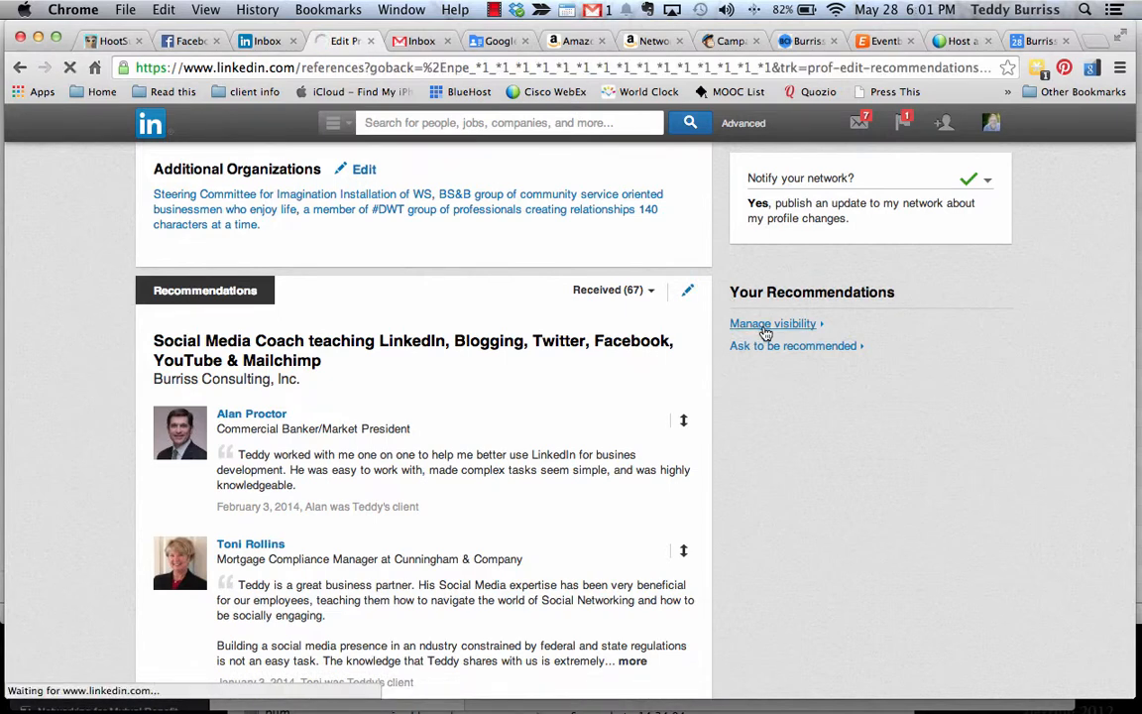
pyautogui.click(774, 323)
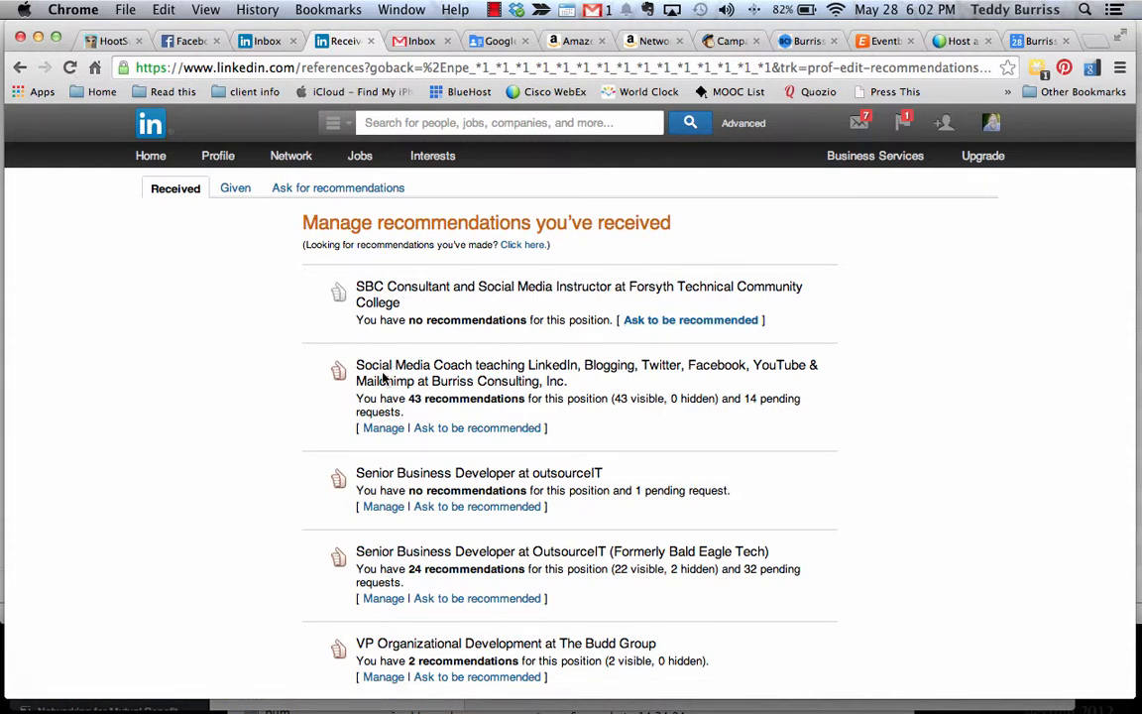
pyautogui.click(382, 429)
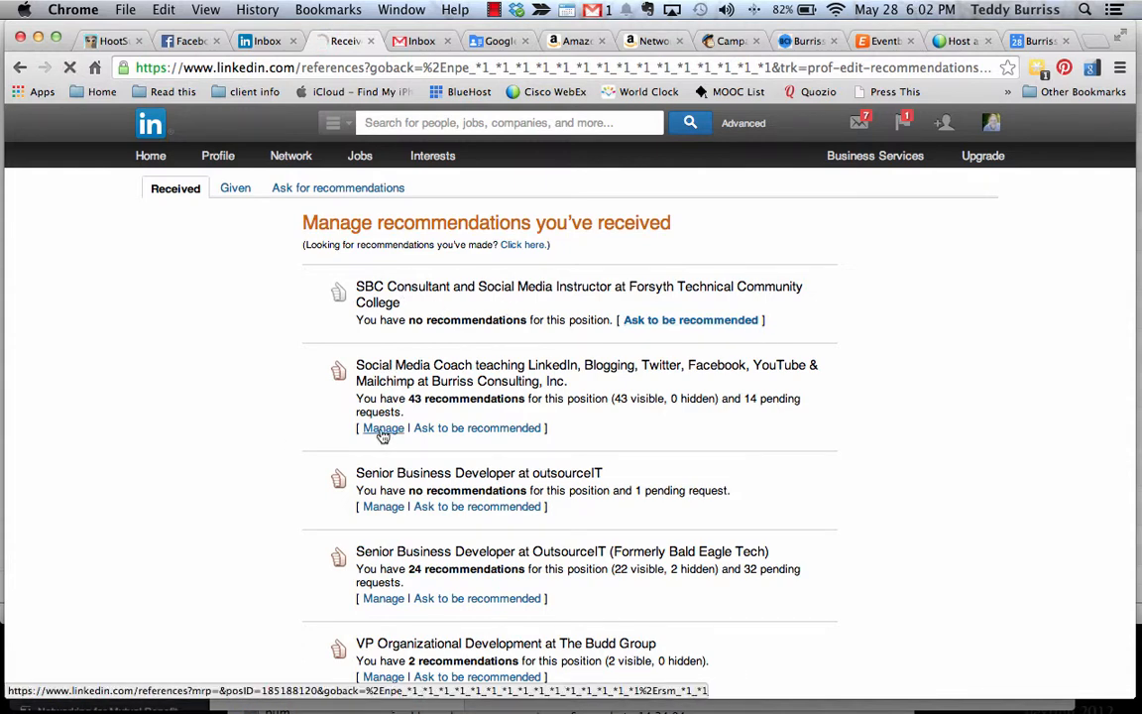
pyautogui.click(382, 428)
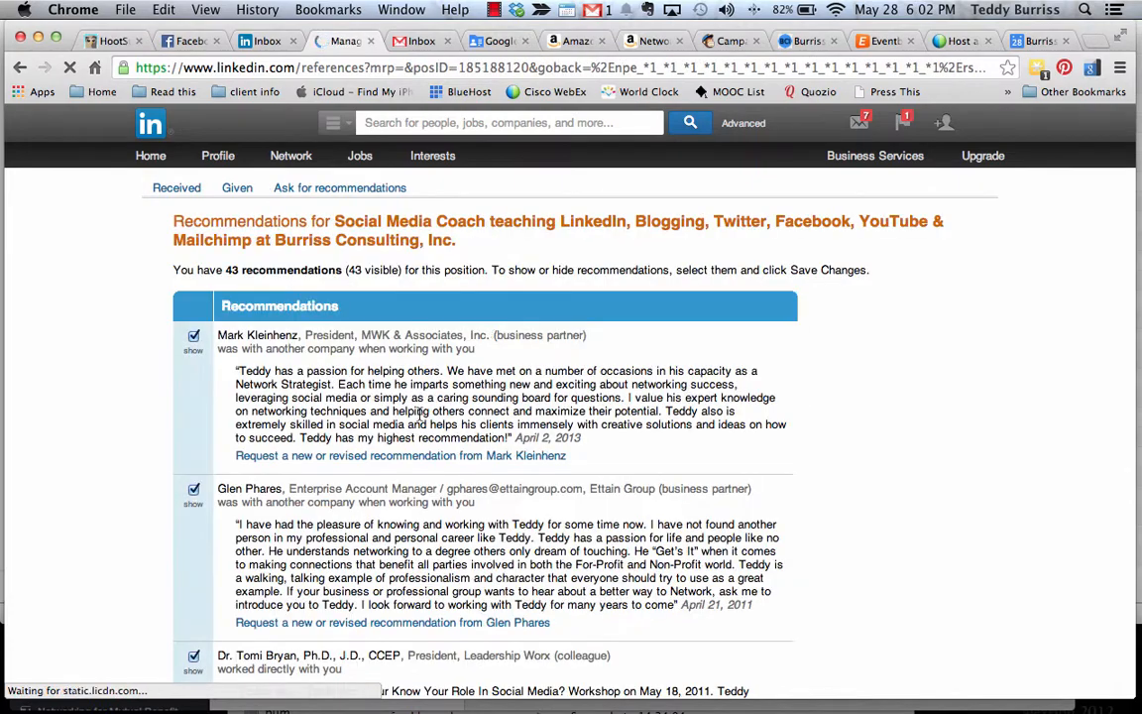
pyautogui.scroll(-3)
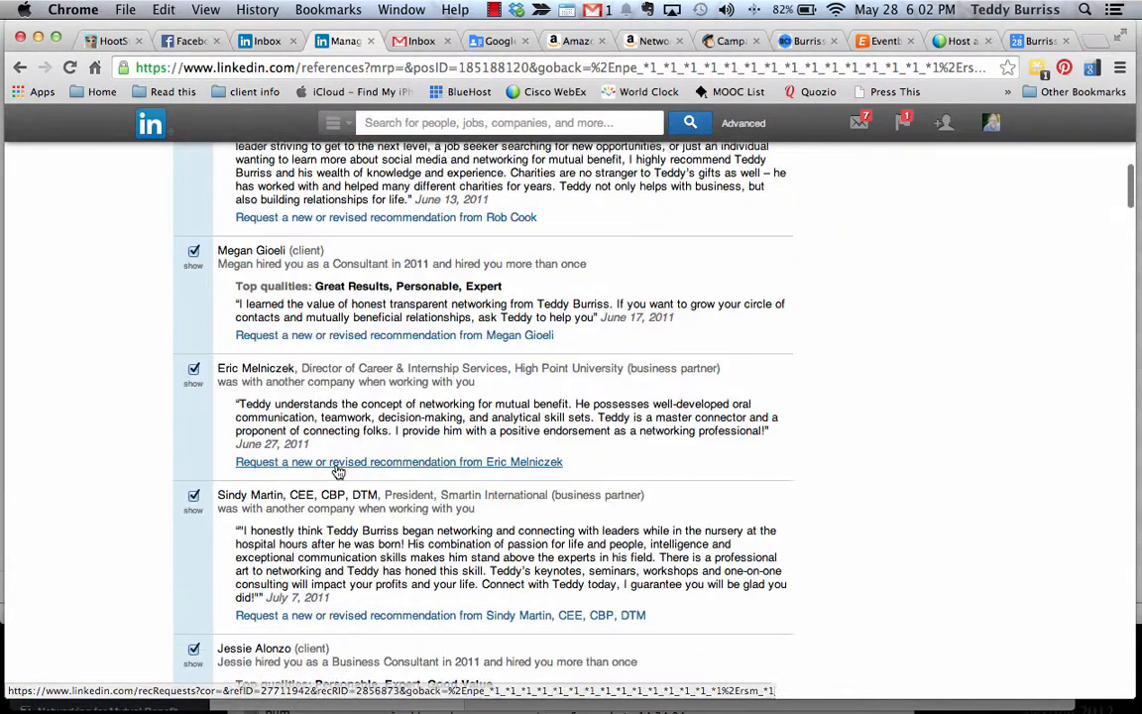
pyautogui.scroll(-3)
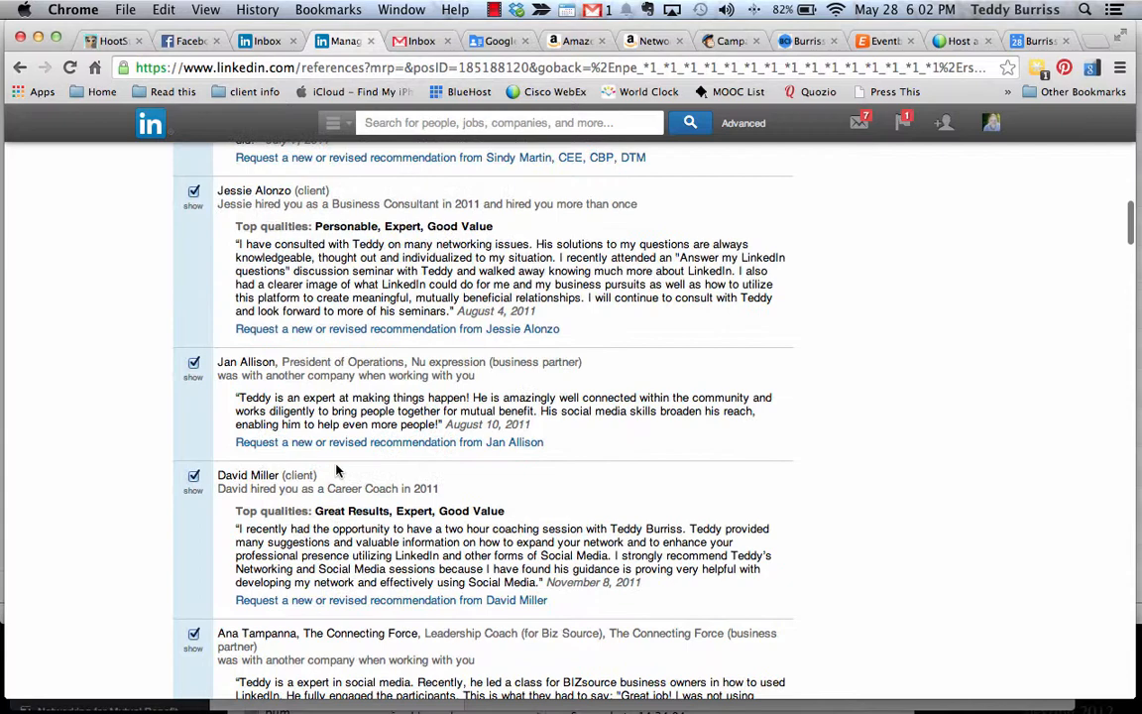
pyautogui.scroll(-3)
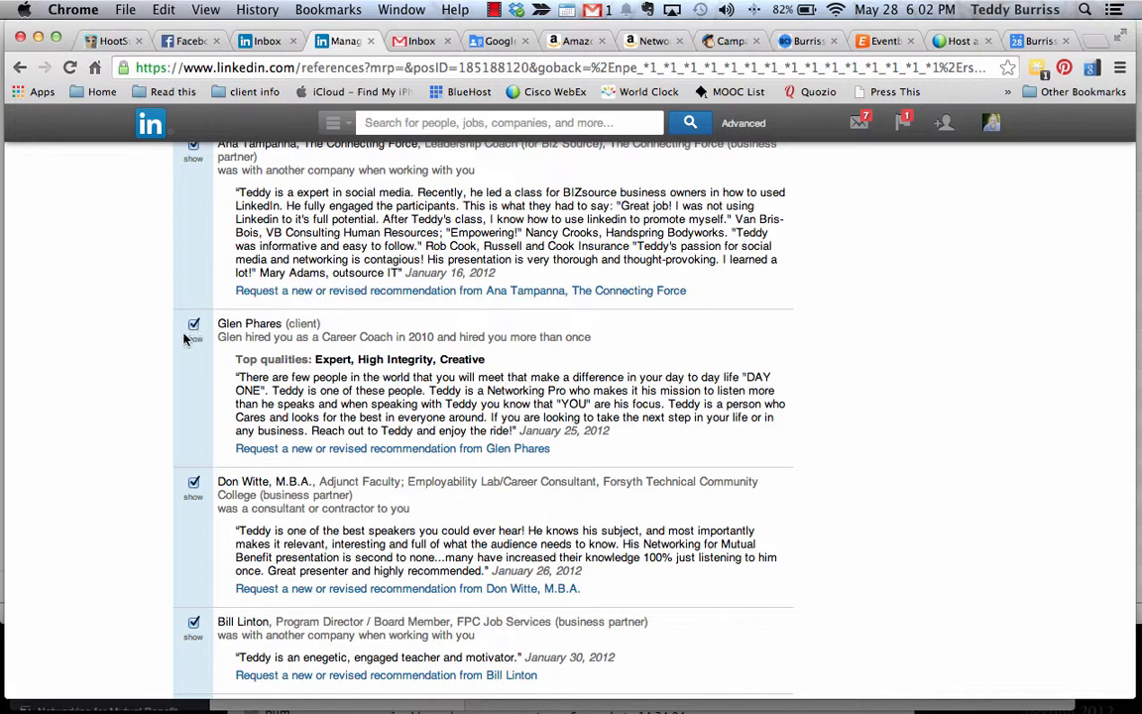
pyautogui.click(194, 325)
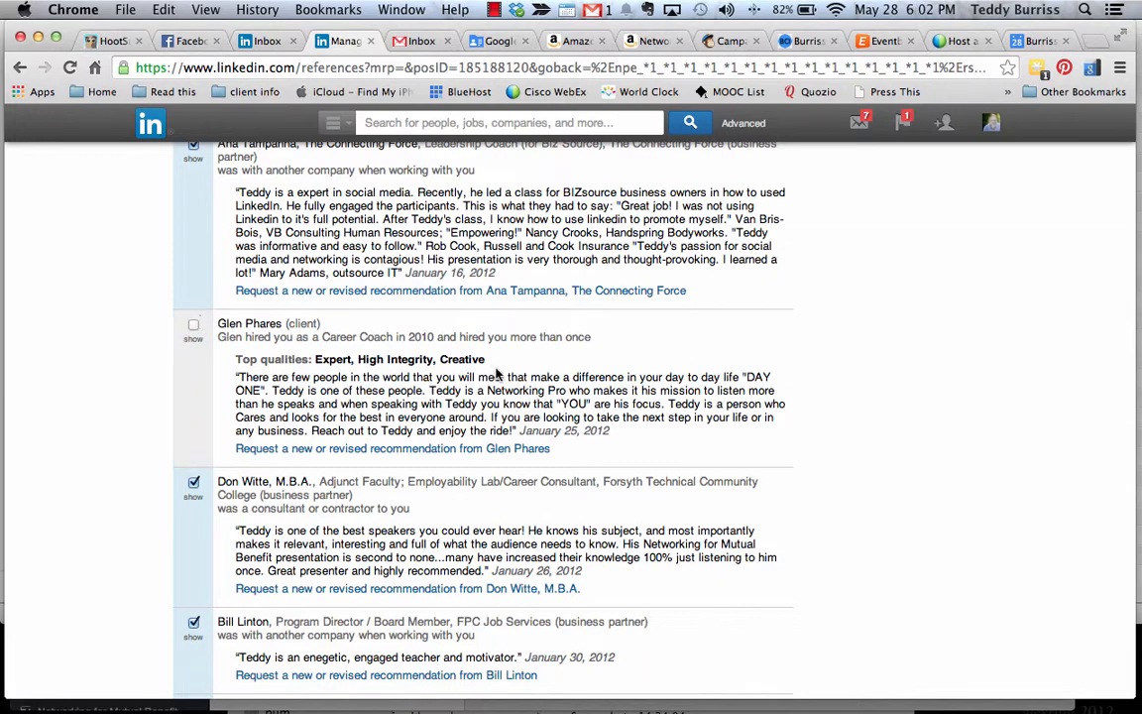
pyautogui.scroll(-3)
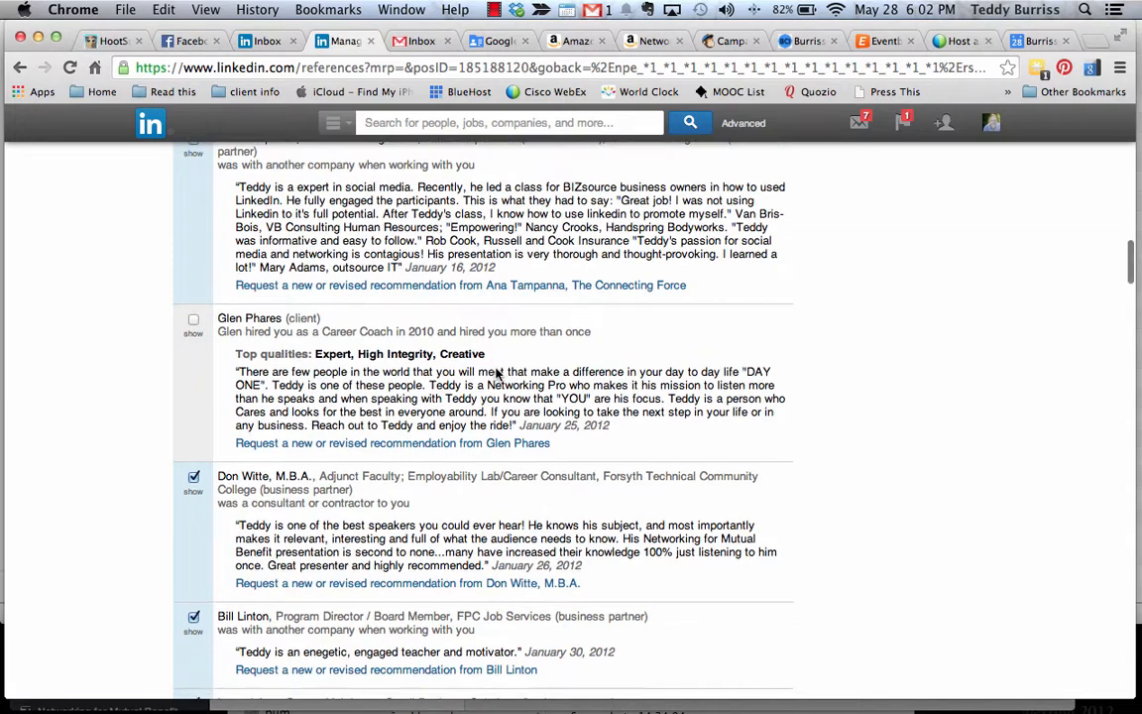
pyautogui.scroll(-3)
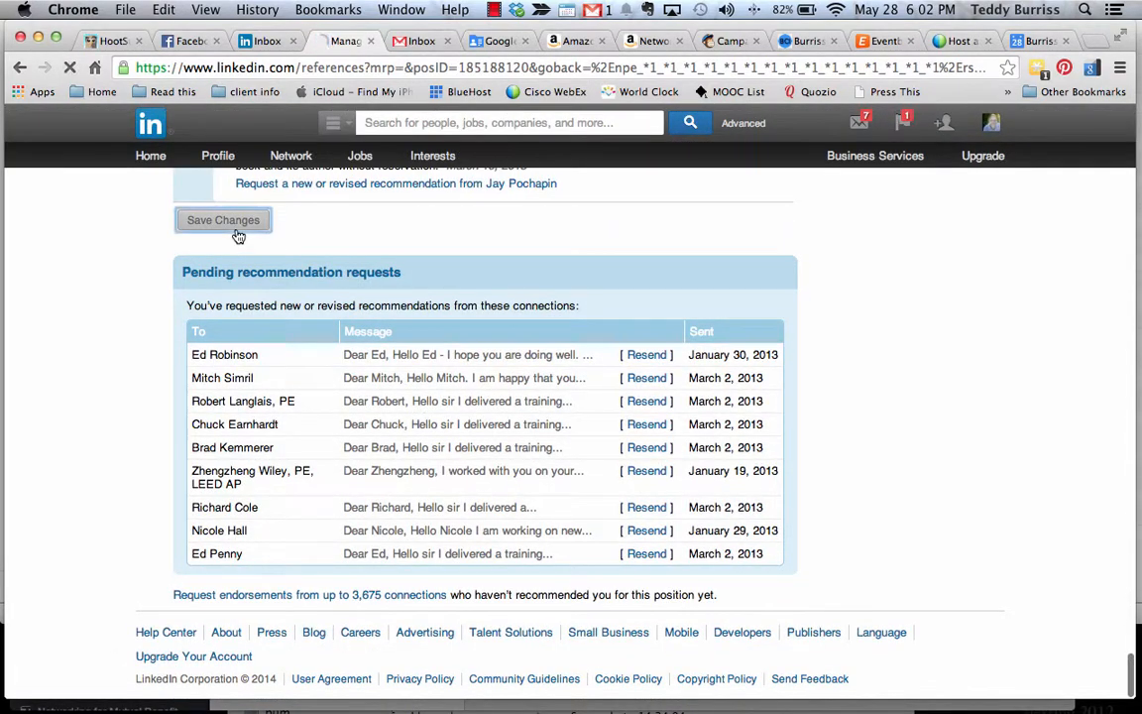
# - Save the hidden recommendation and confirm the profile now lists 42 recommendations
pyautogui.click(222, 219)
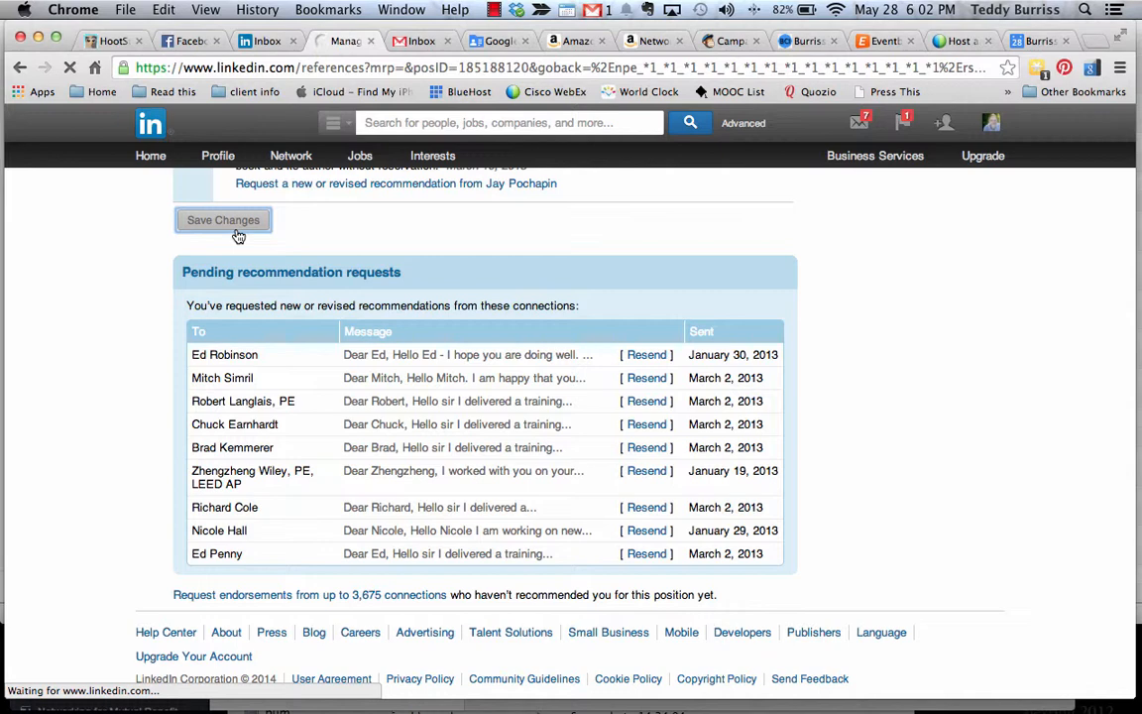
pyautogui.click(223, 218)
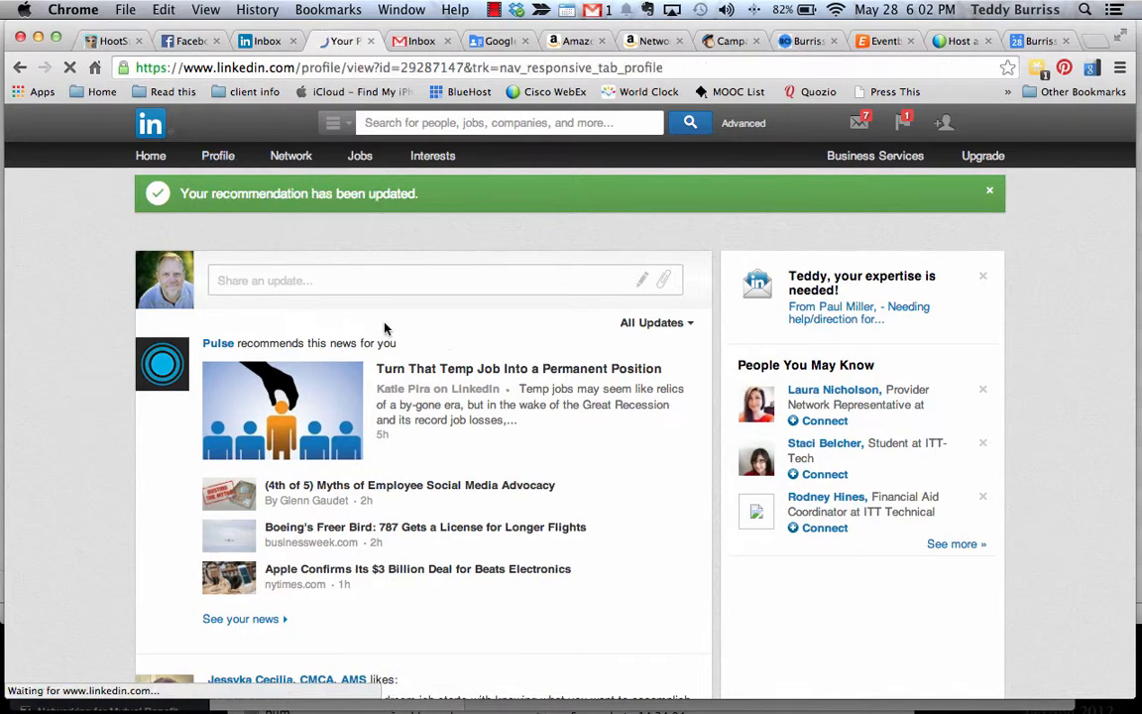
pyautogui.scroll(-3)
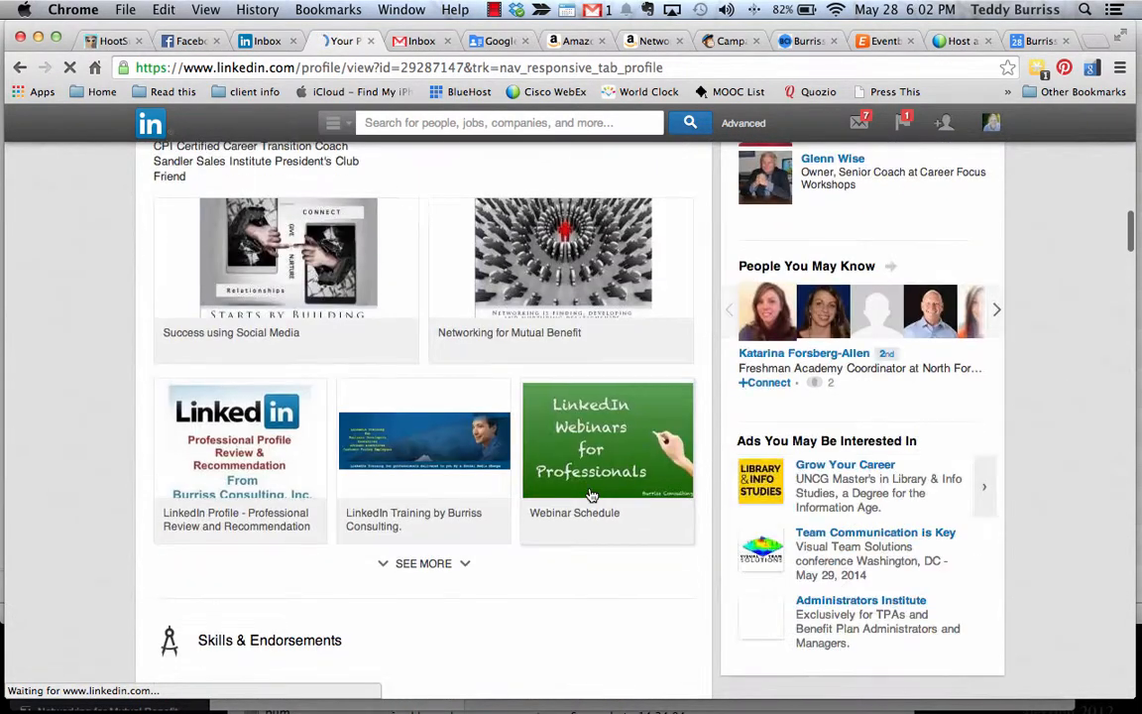
pyautogui.scroll(3)
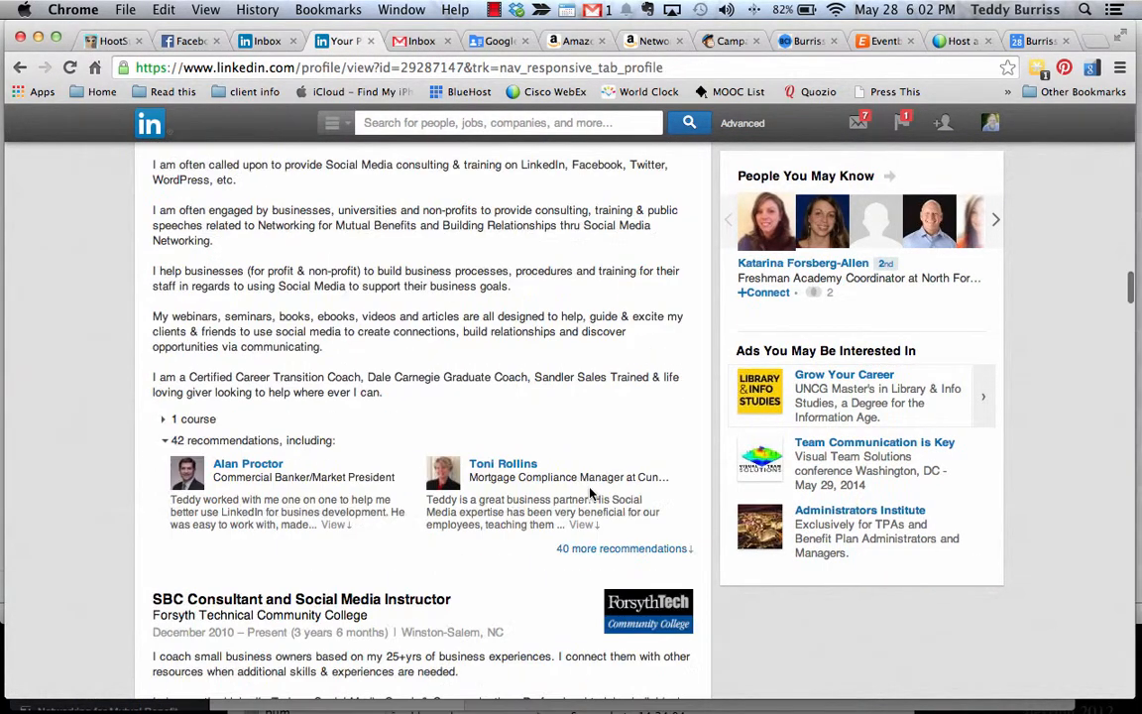
pyautogui.scroll(-3)
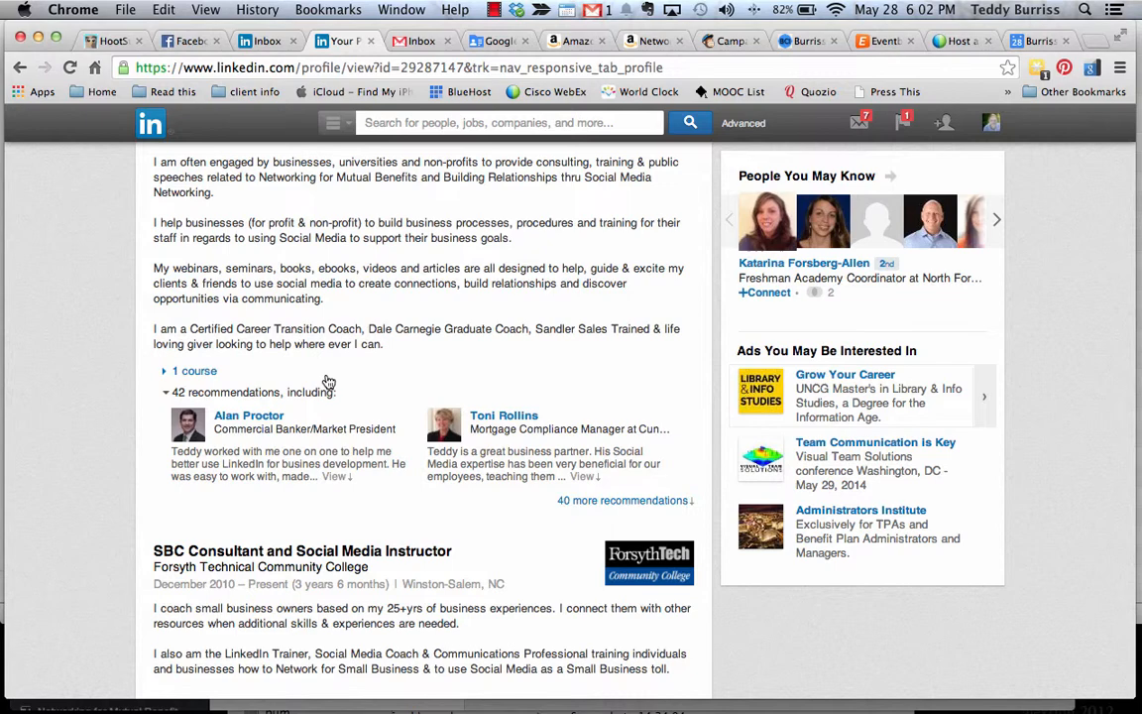
pyautogui.scroll(3)
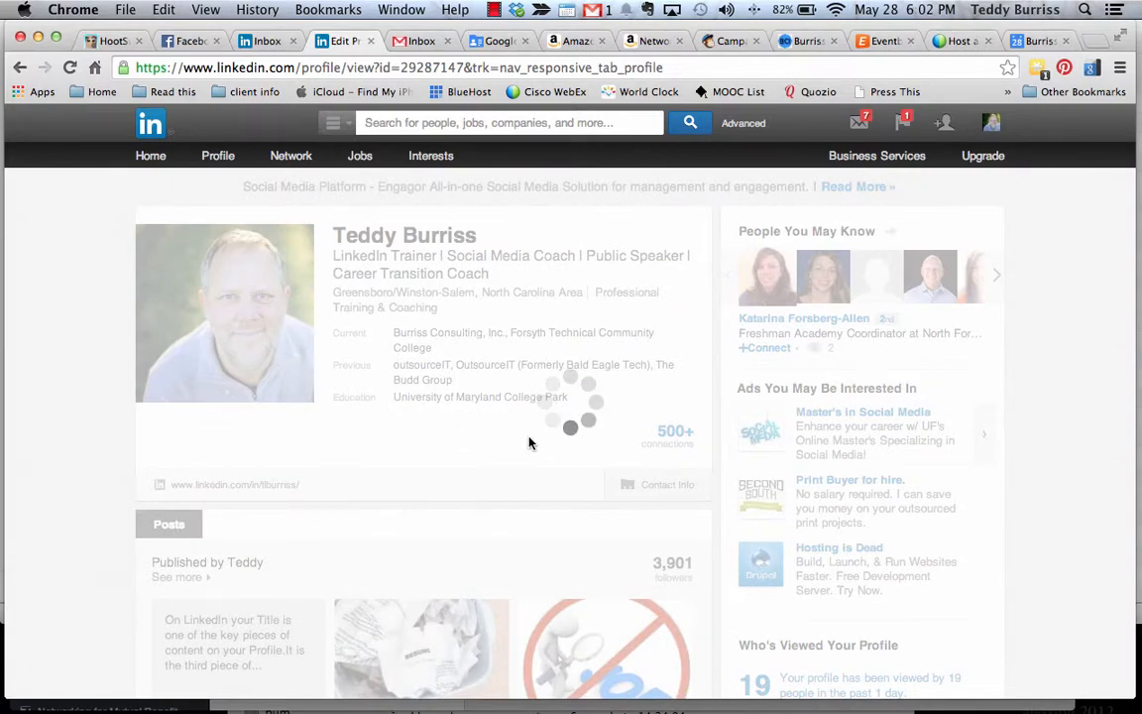
# - Reopen Manage visibility for received recommendations, showing Social Media Coach at 43, 1 hidden
pyautogui.scroll(-3)
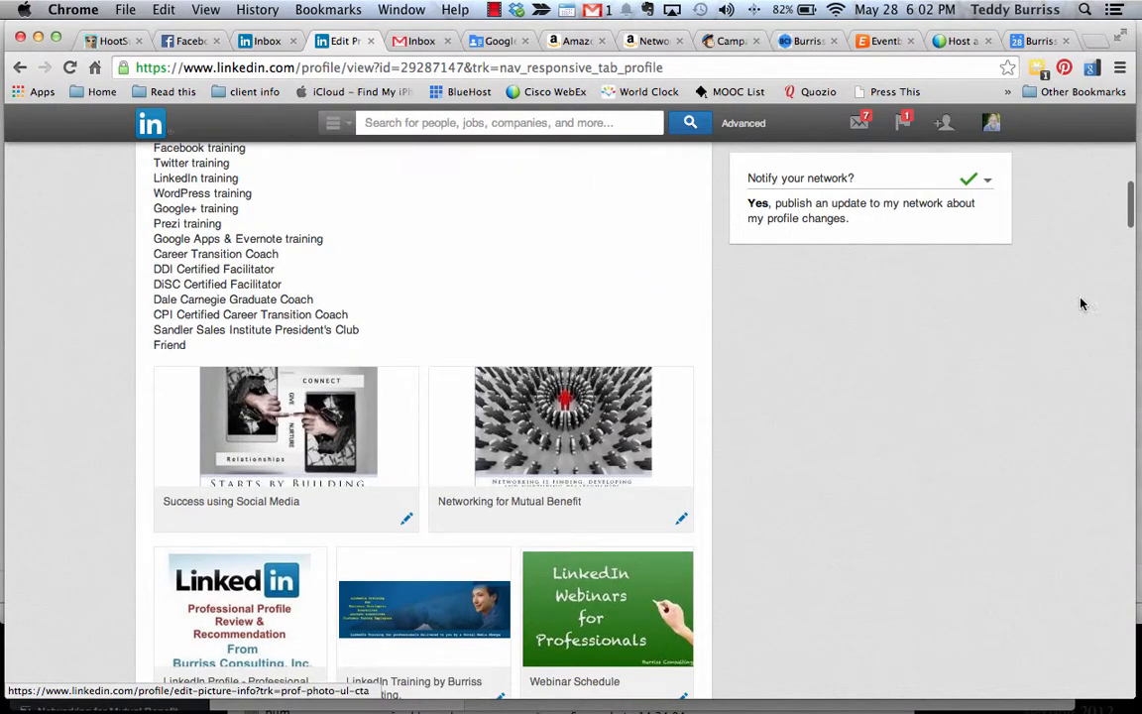
pyautogui.scroll(-3)
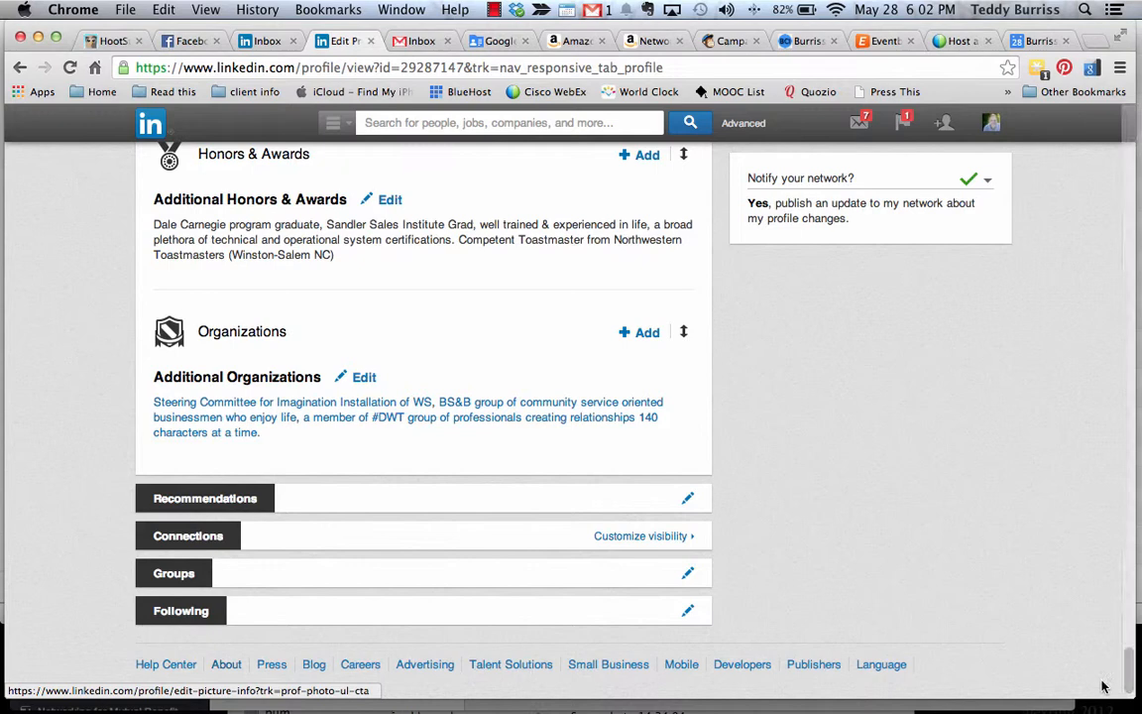
pyautogui.moveTo(674, 507)
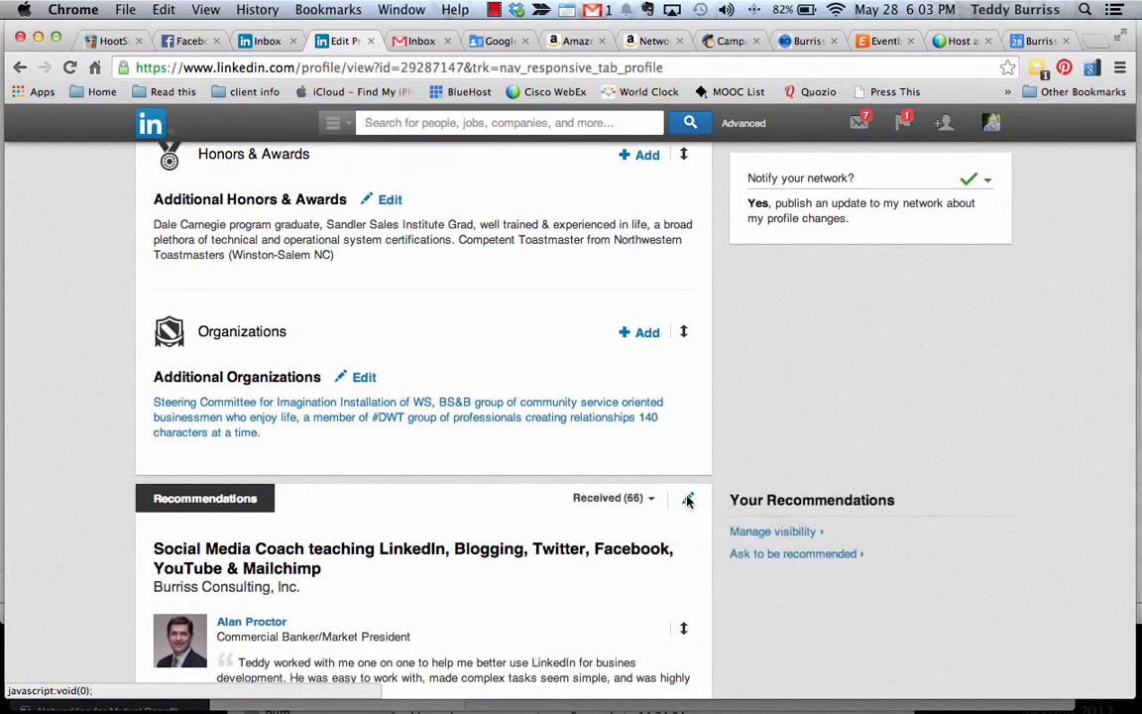
pyautogui.moveTo(774, 532)
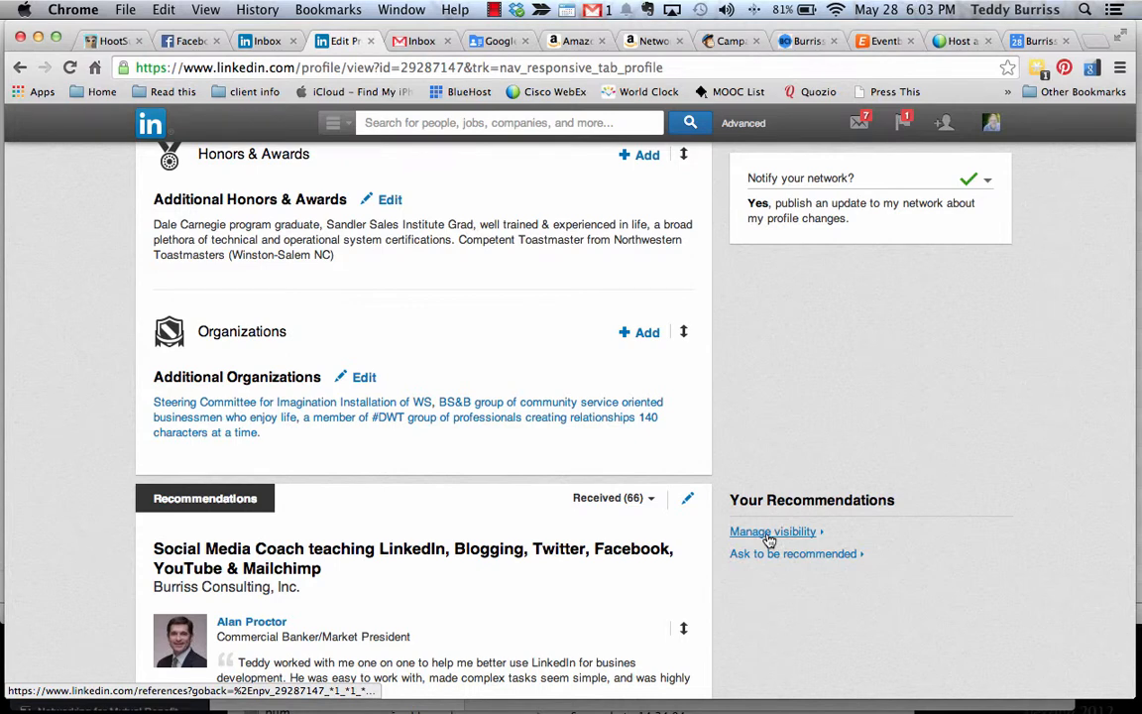
pyautogui.click(773, 532)
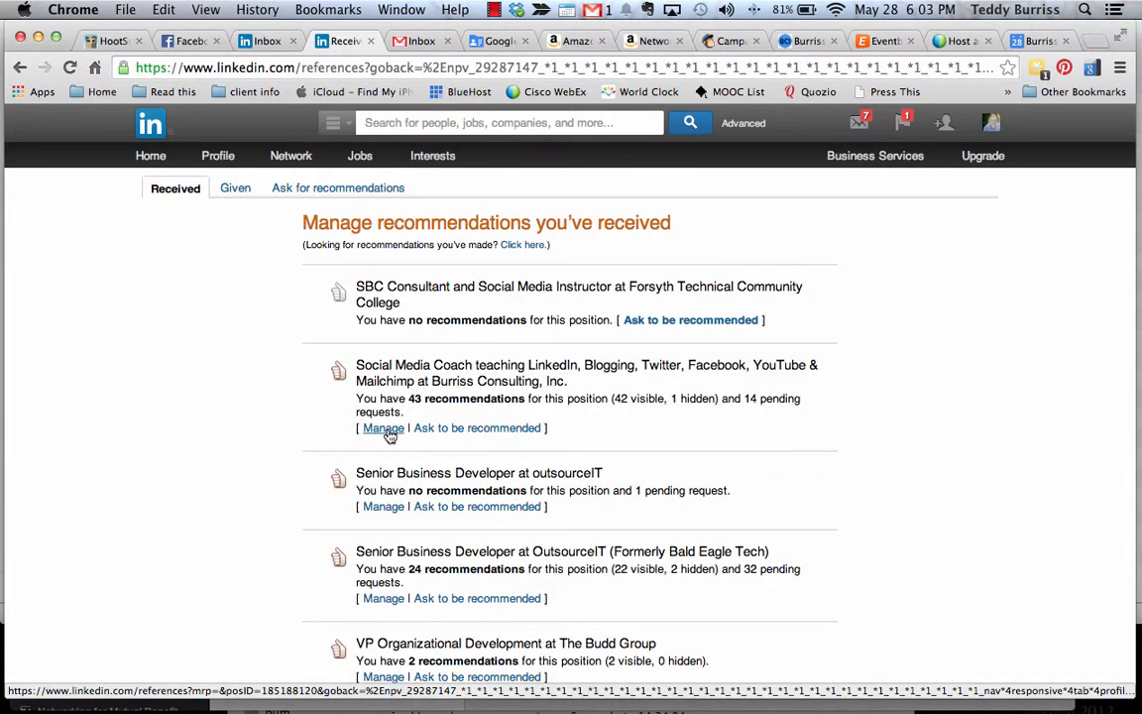
# - In the Social Media Coach list, re-check Show for the hidden client recommendation
pyautogui.click(383, 428)
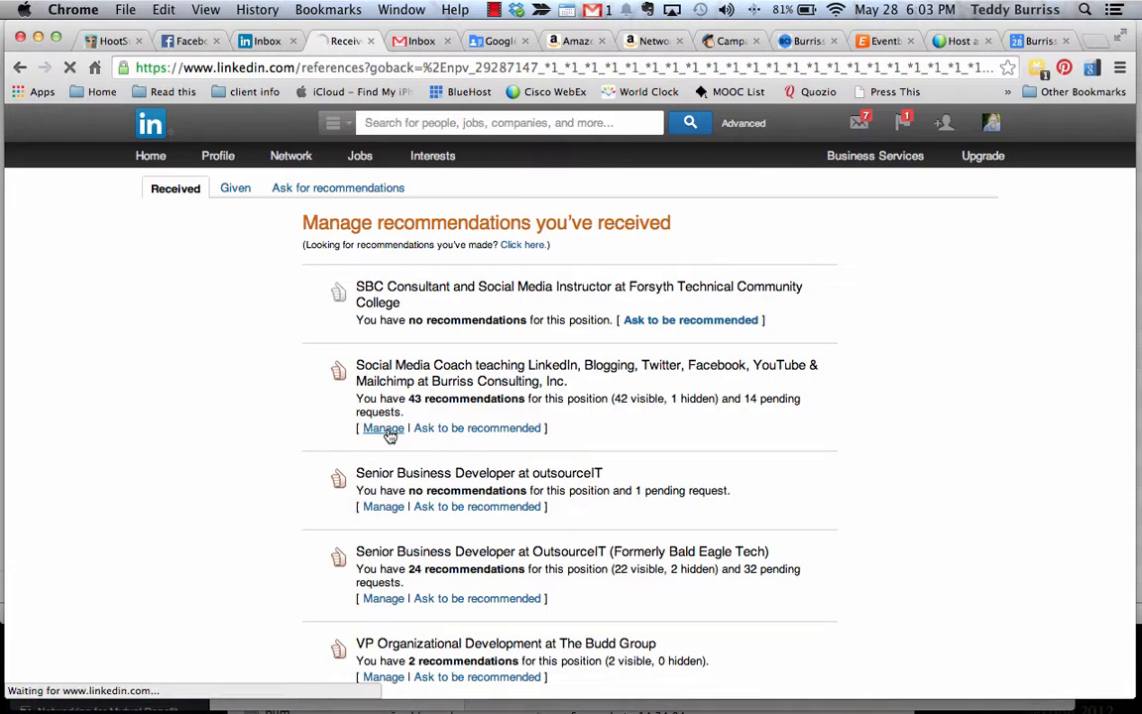
pyautogui.click(383, 428)
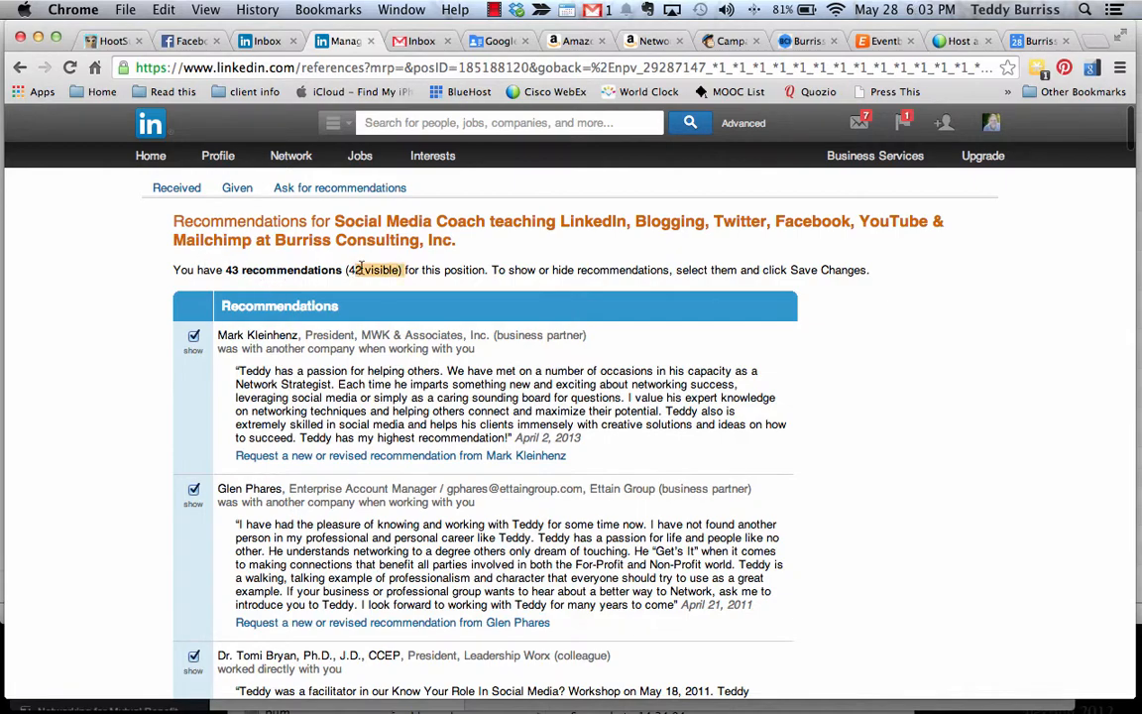
pyautogui.scroll(-3)
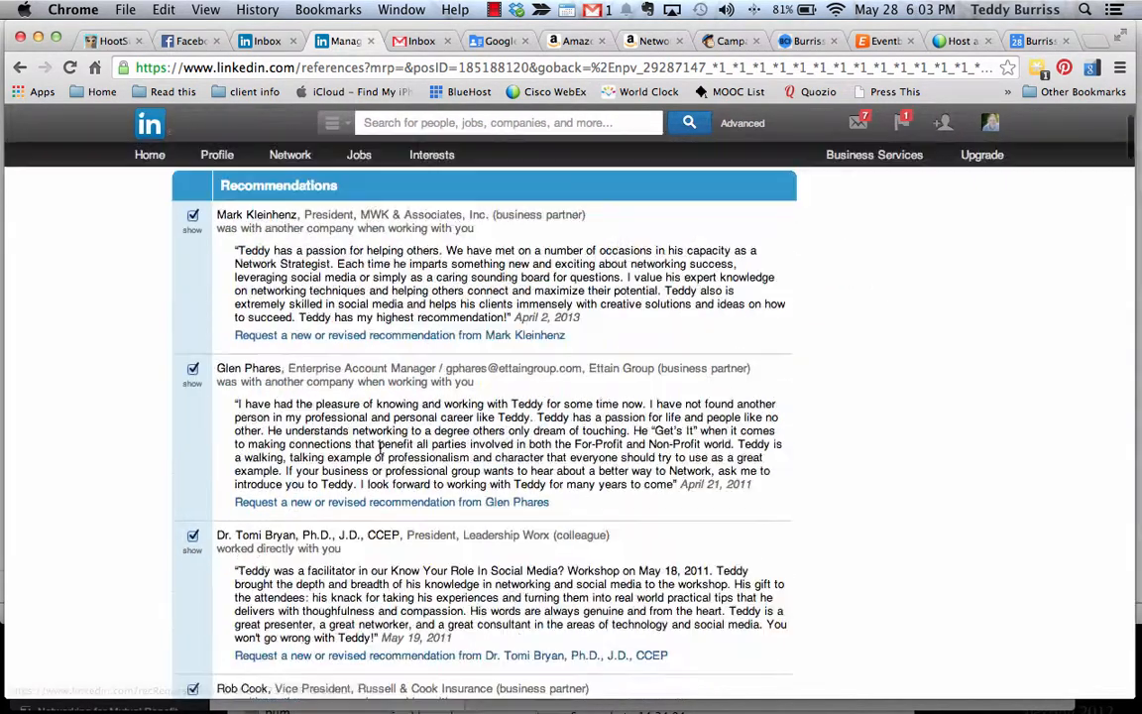
pyautogui.scroll(-3)
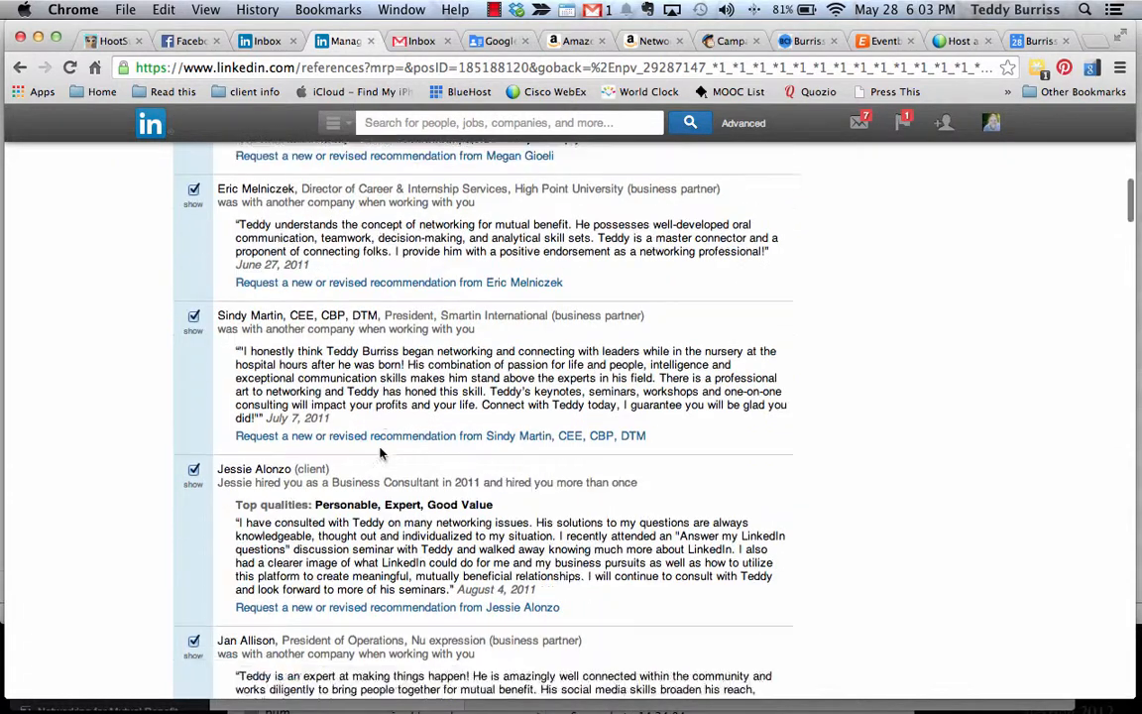
pyautogui.scroll(-3)
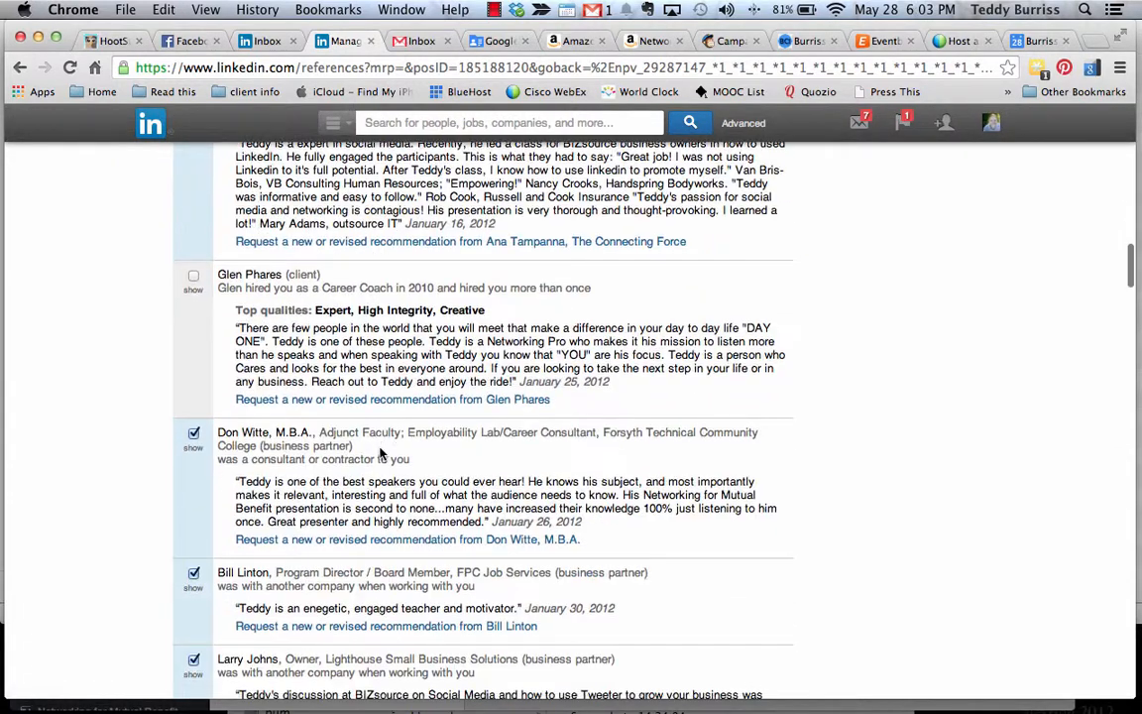
pyautogui.click(194, 275)
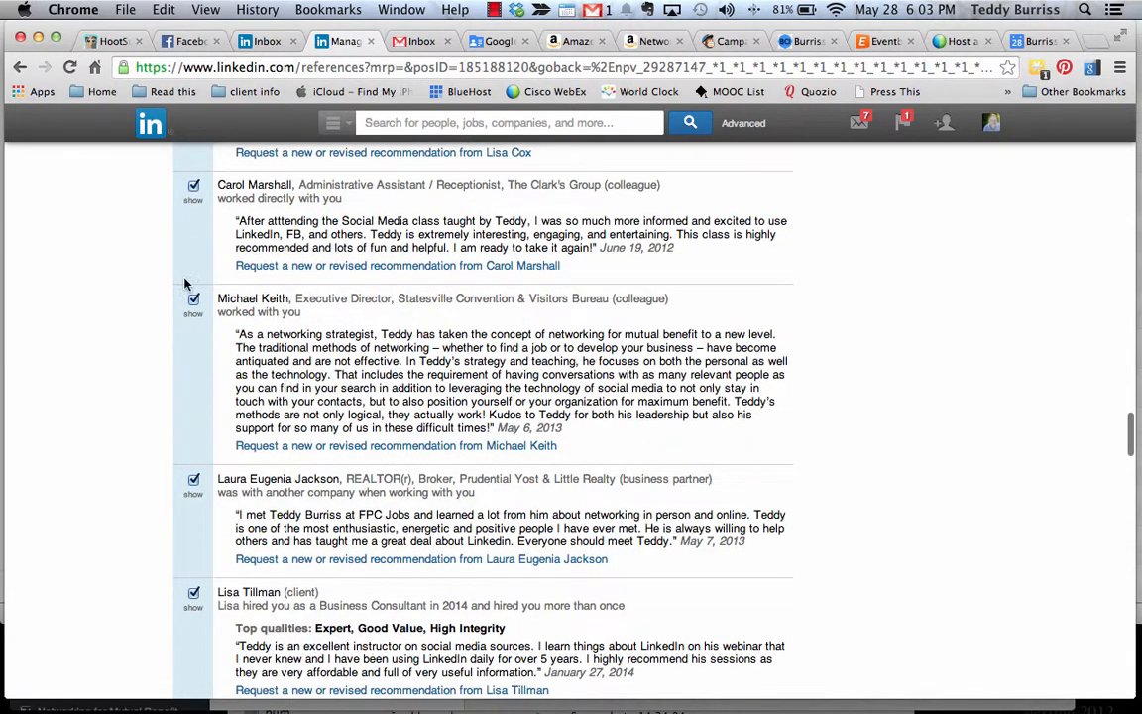
pyautogui.scroll(-3)
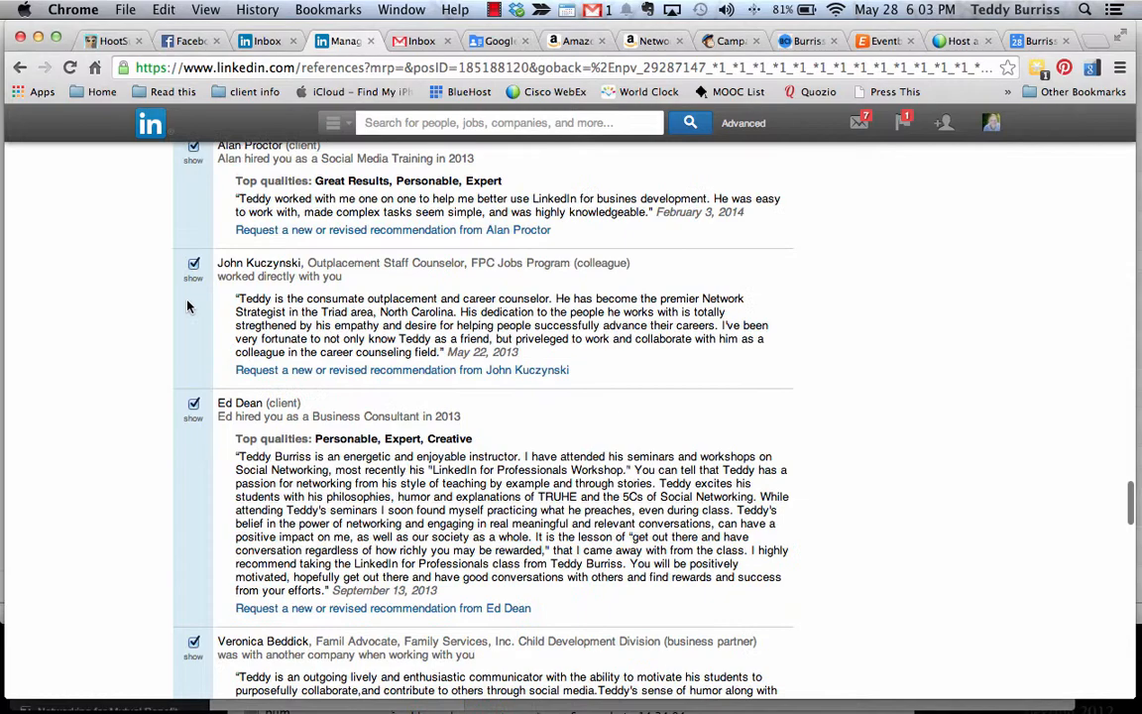
pyautogui.scroll(-3)
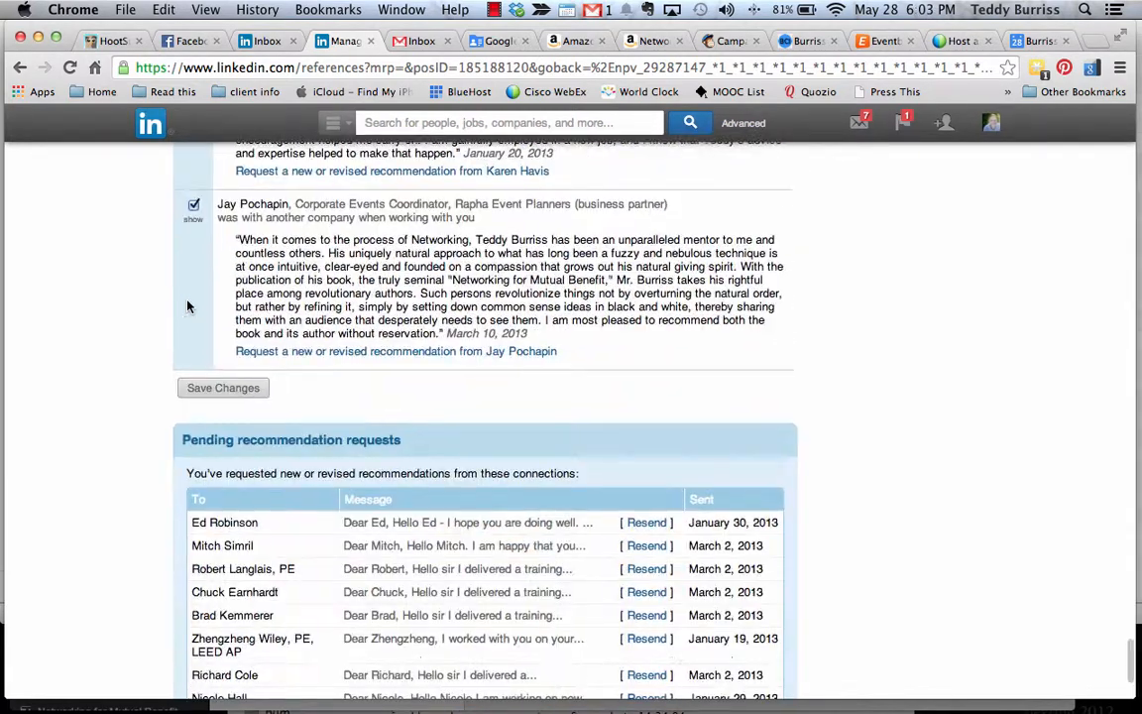
# - Save the restored visibility so LinkedIn confirms the recommendation has been updated
pyautogui.click(222, 387)
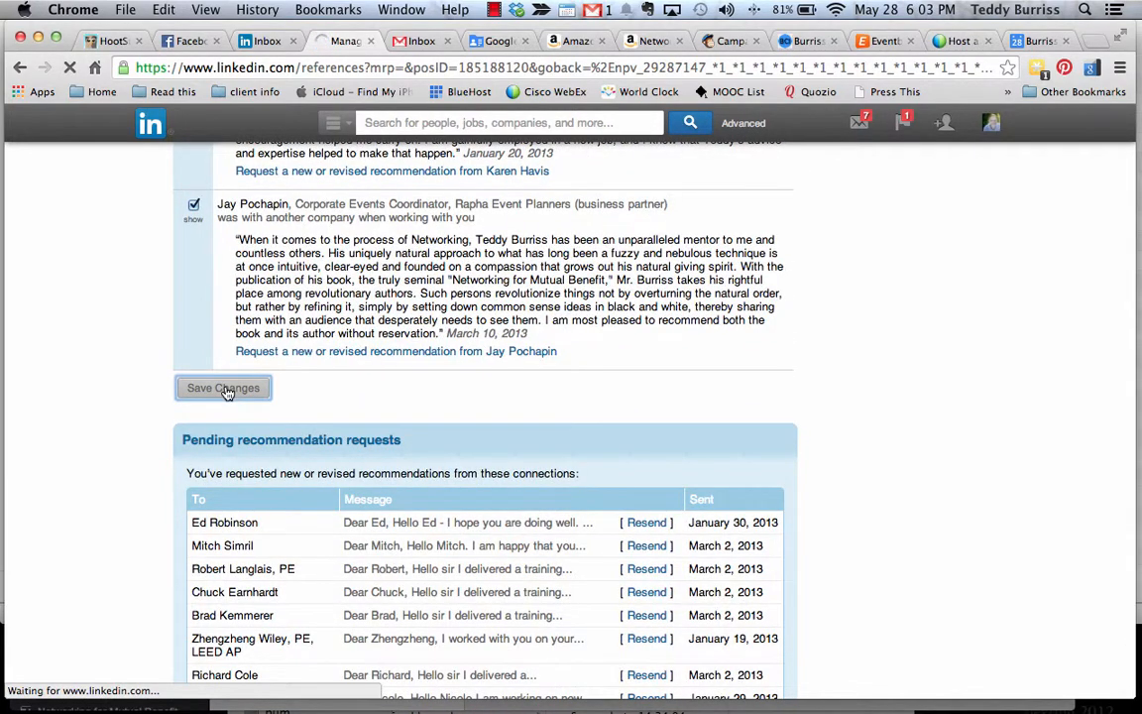
pyautogui.click(222, 386)
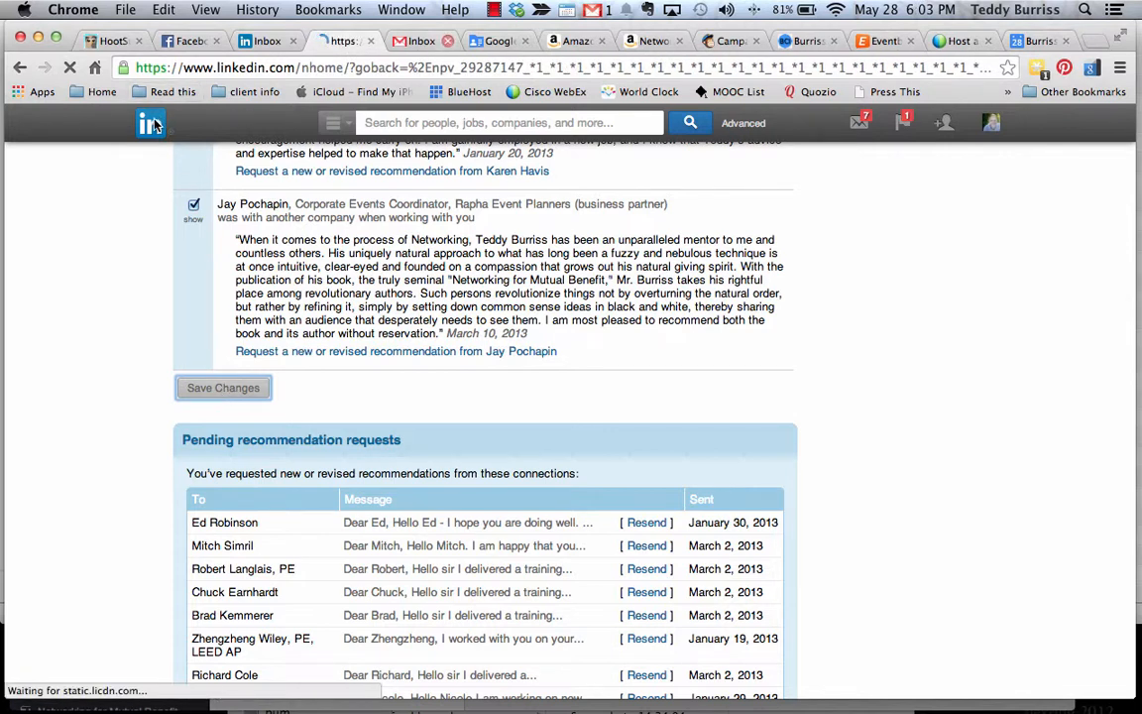
pyautogui.click(223, 387)
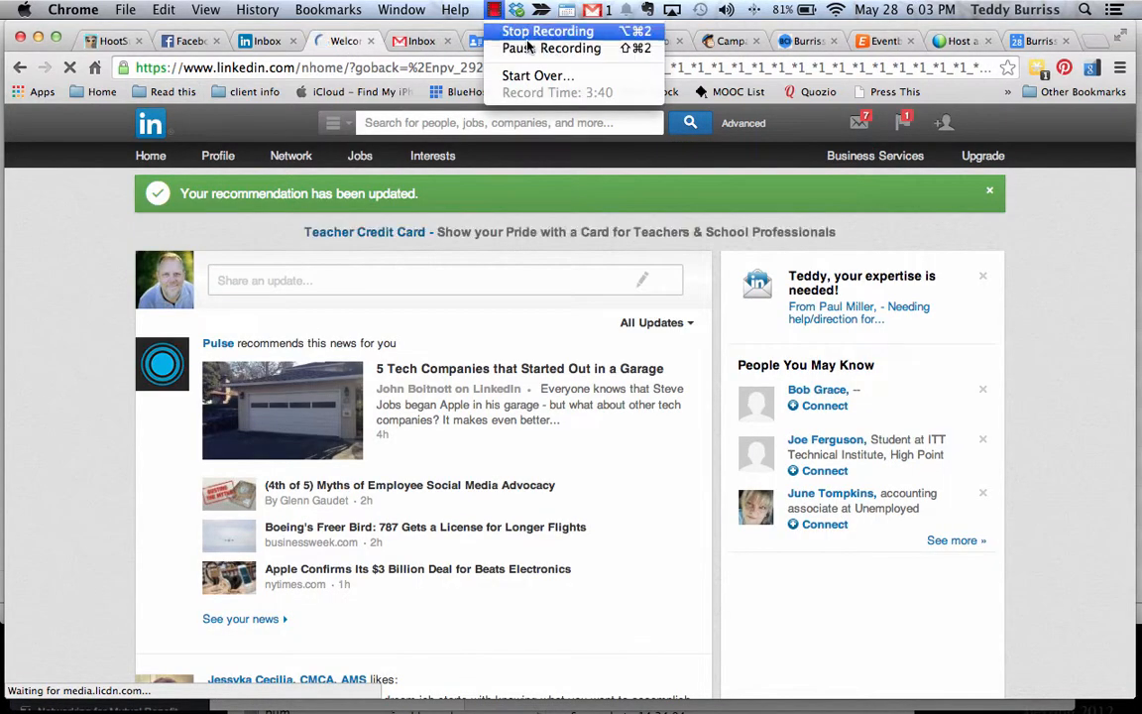
pyautogui.click(548, 32)
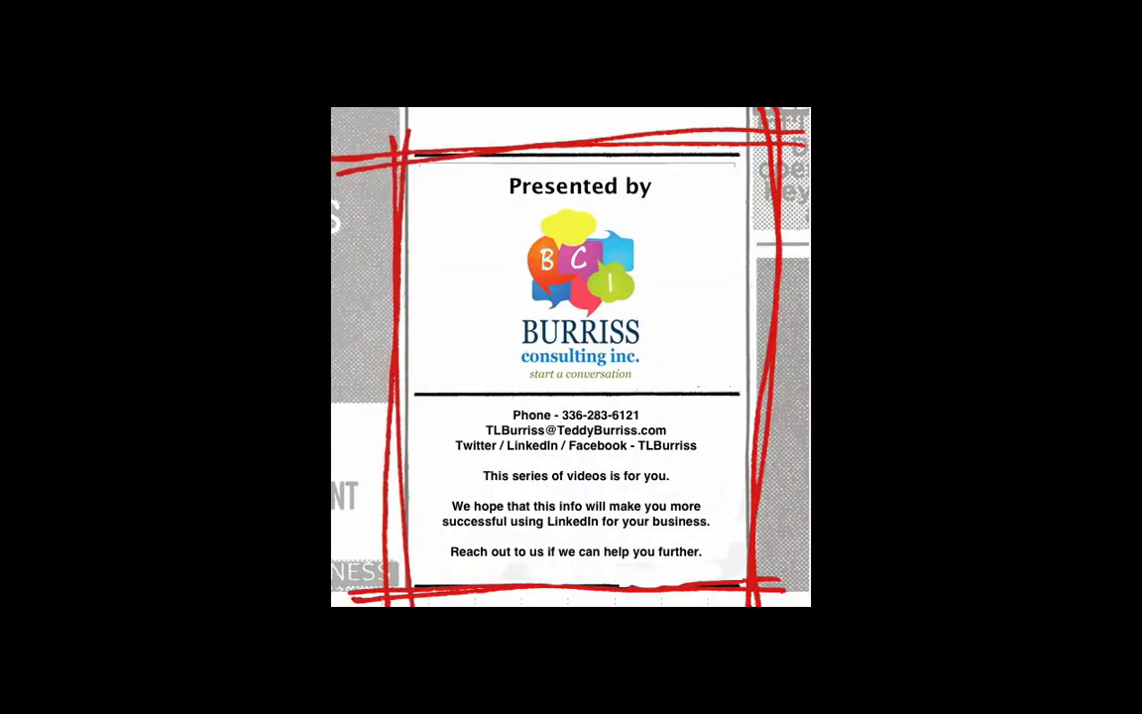